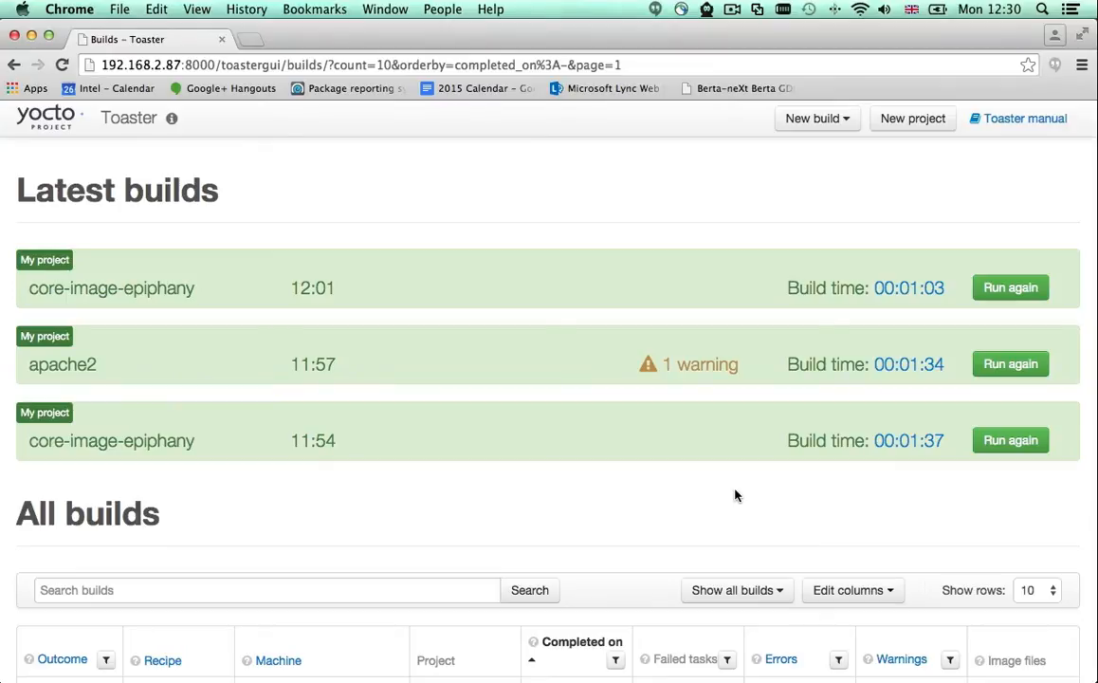
pyautogui.moveTo(774, 465)
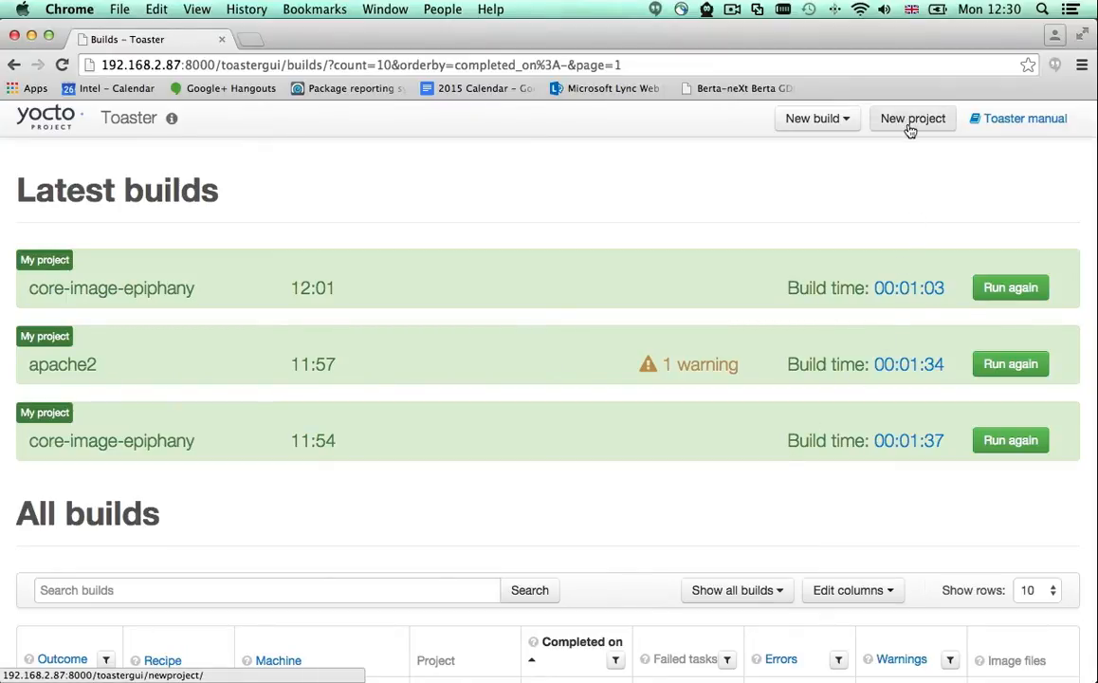
# Create a new project named 'My Toaster project' on the Yocto Project master release.
pyautogui.click(911, 118)
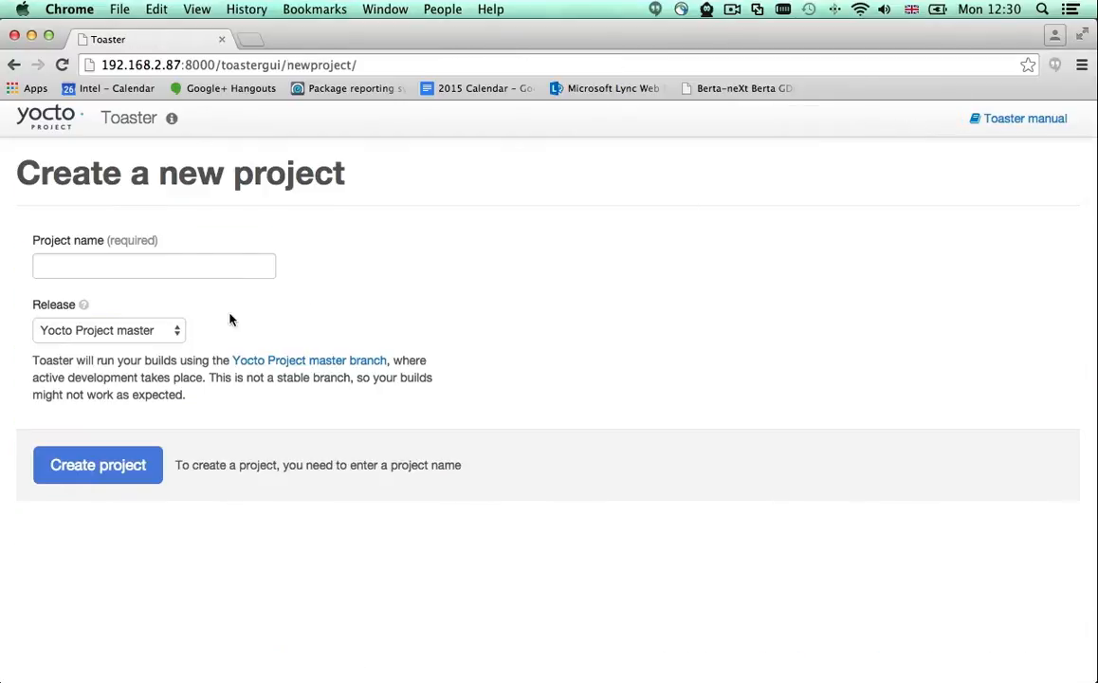
pyautogui.write('My Toat')
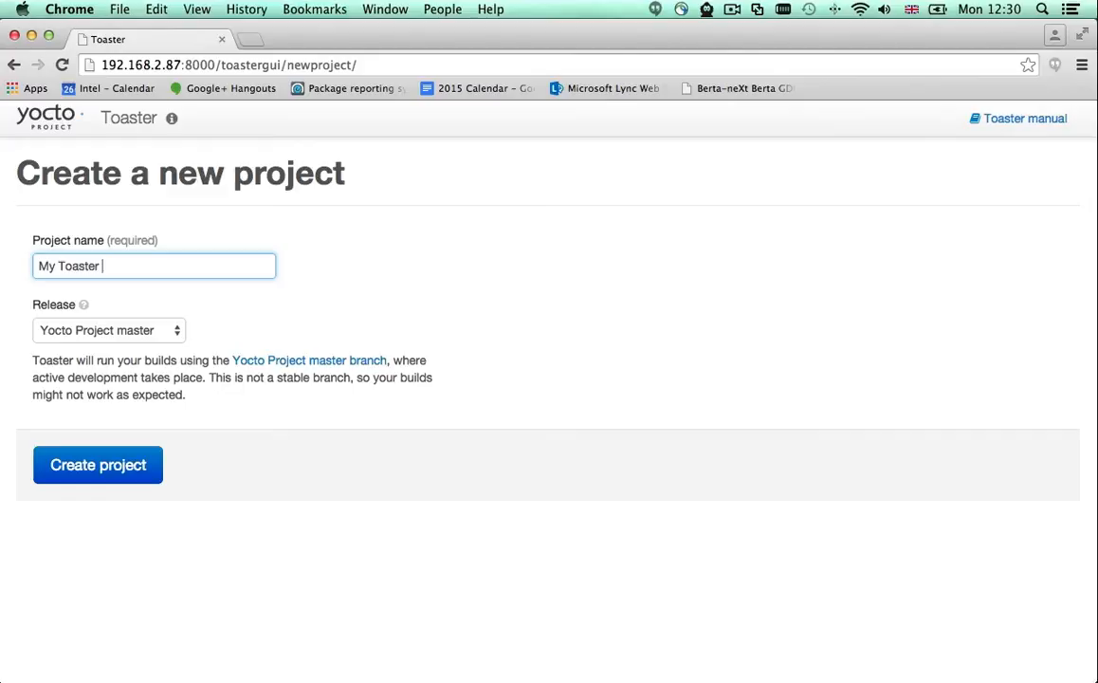
pyautogui.click(107, 330)
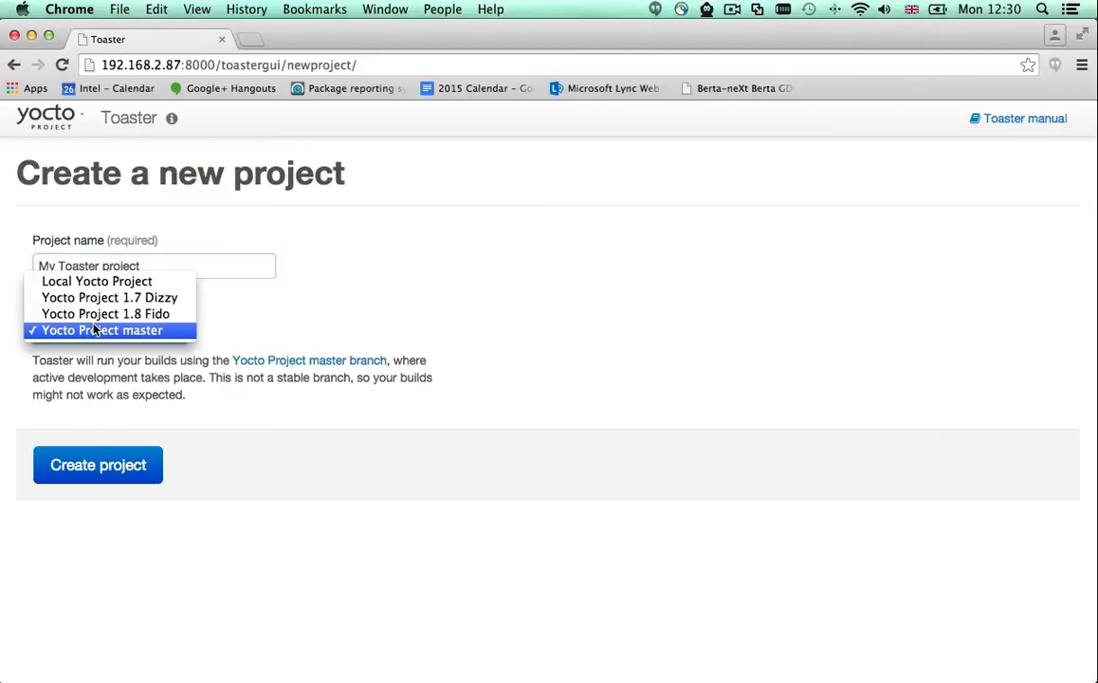
pyautogui.moveTo(97, 329)
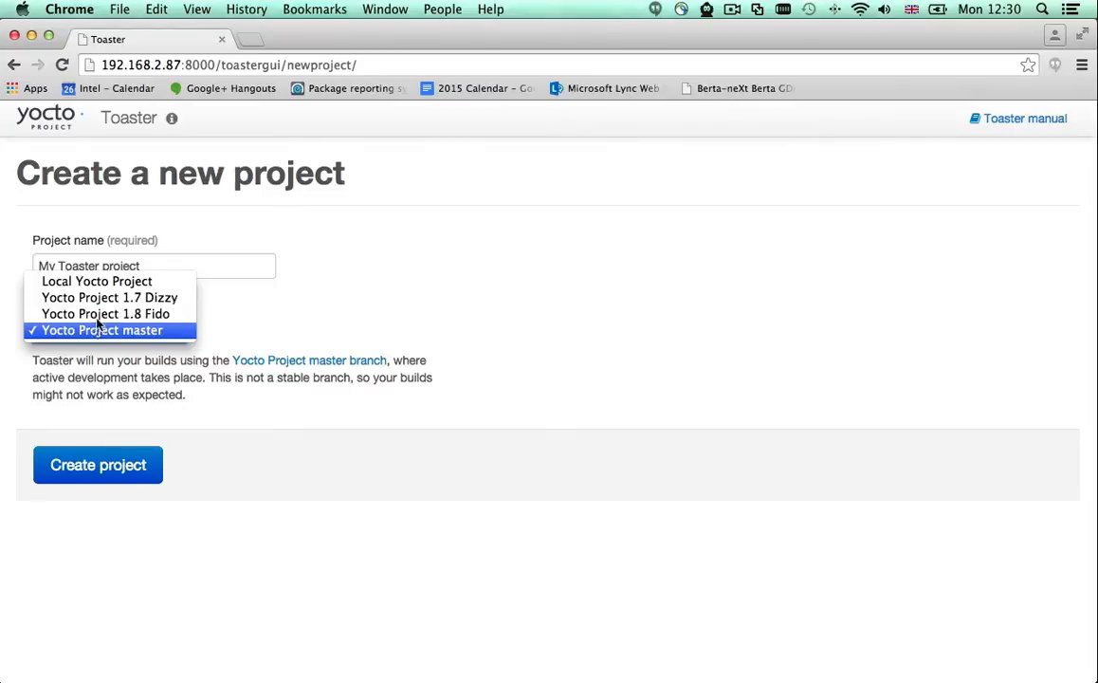
pyautogui.moveTo(105, 313)
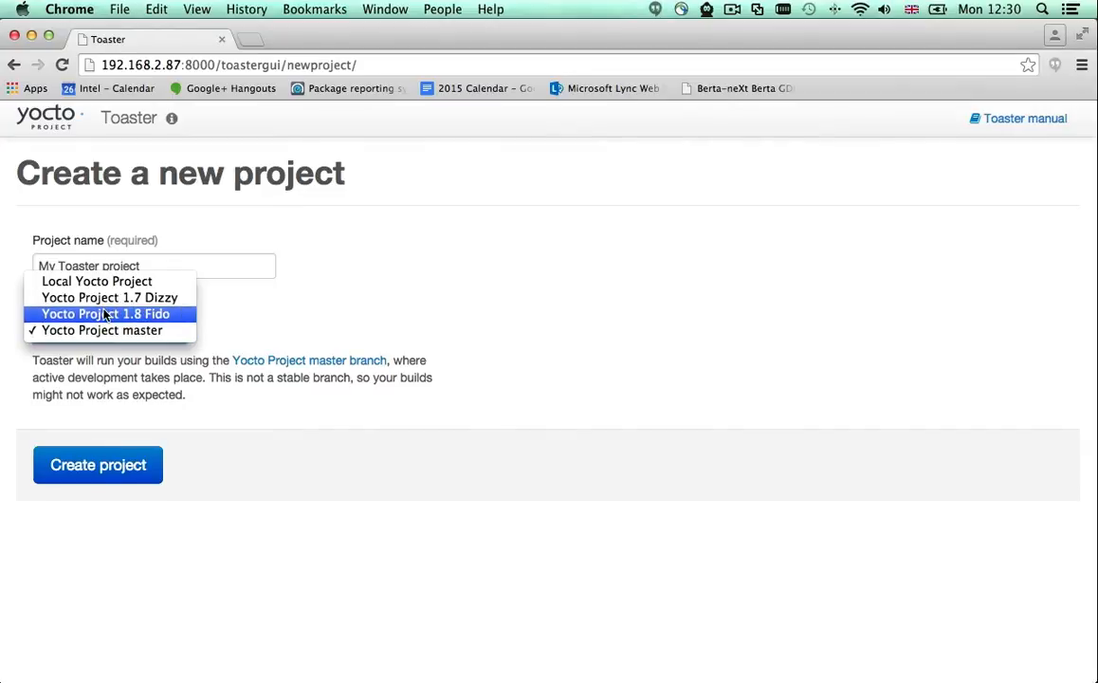
pyautogui.moveTo(101, 330)
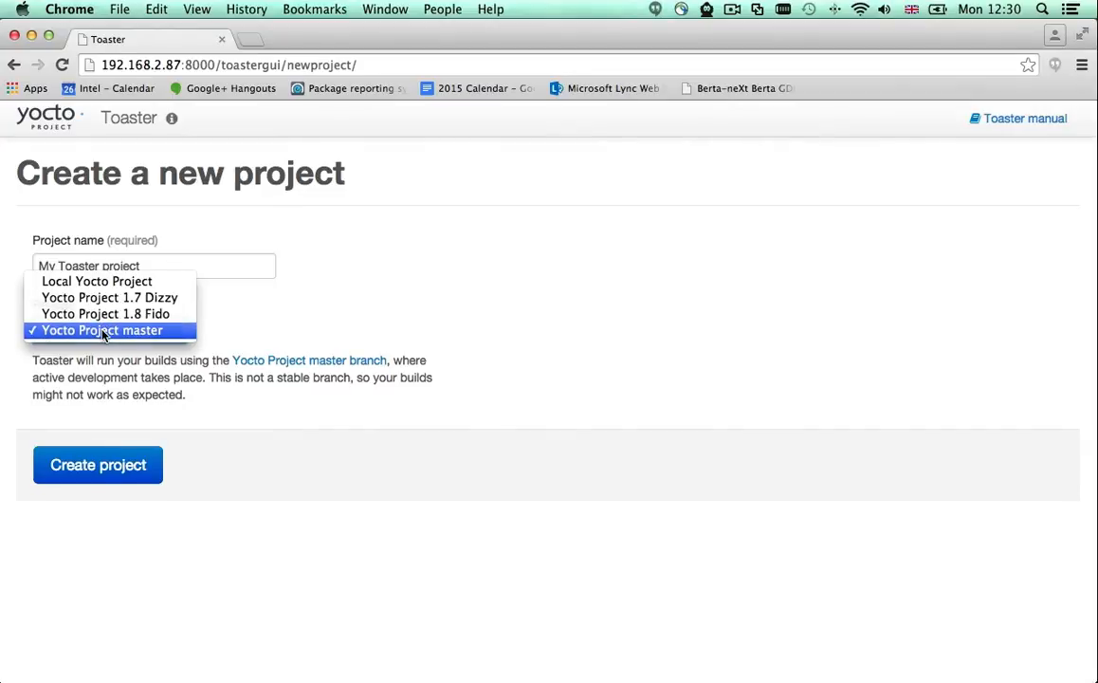
pyautogui.click(98, 465)
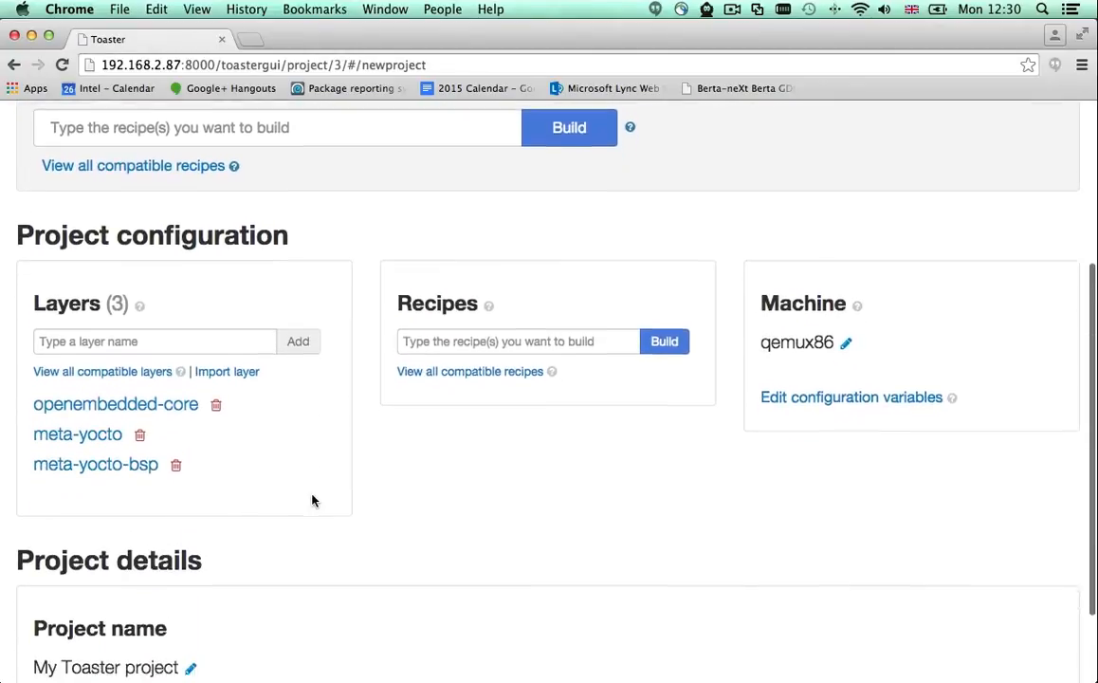
pyautogui.scroll(-3)
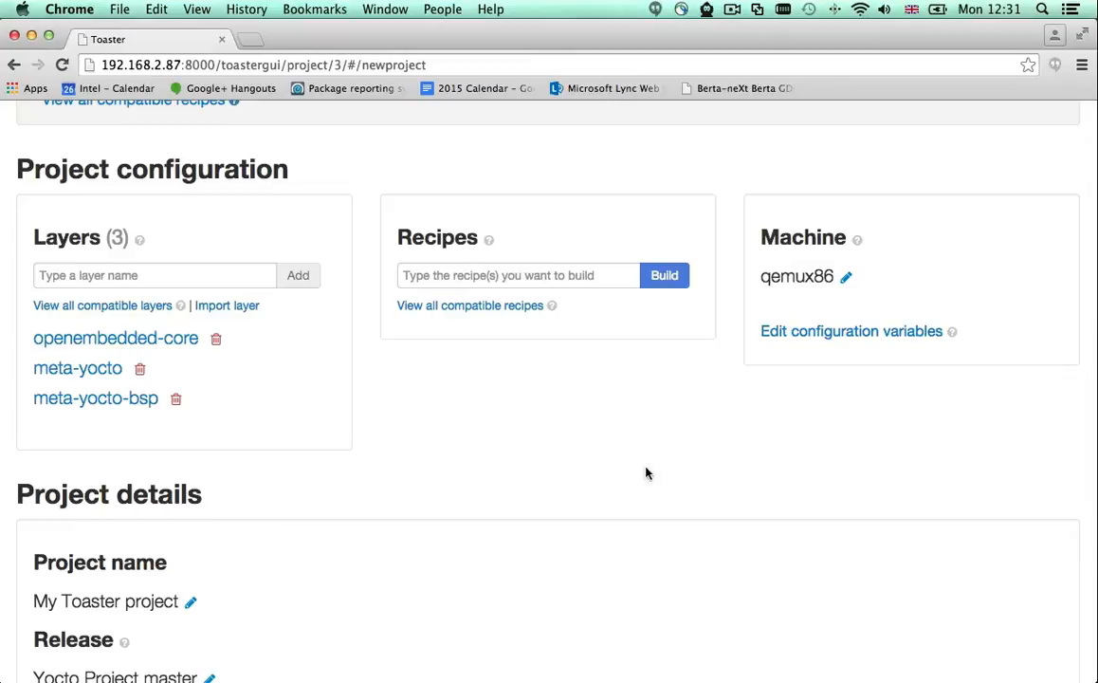
pyautogui.moveTo(796, 298)
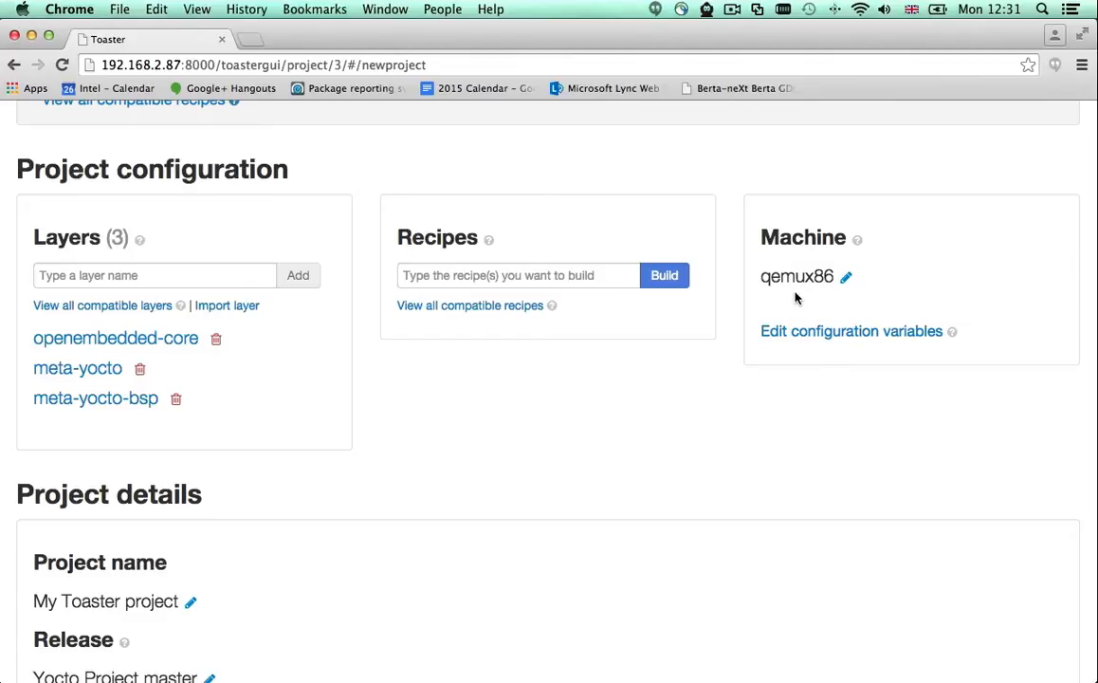
pyautogui.moveTo(845, 280)
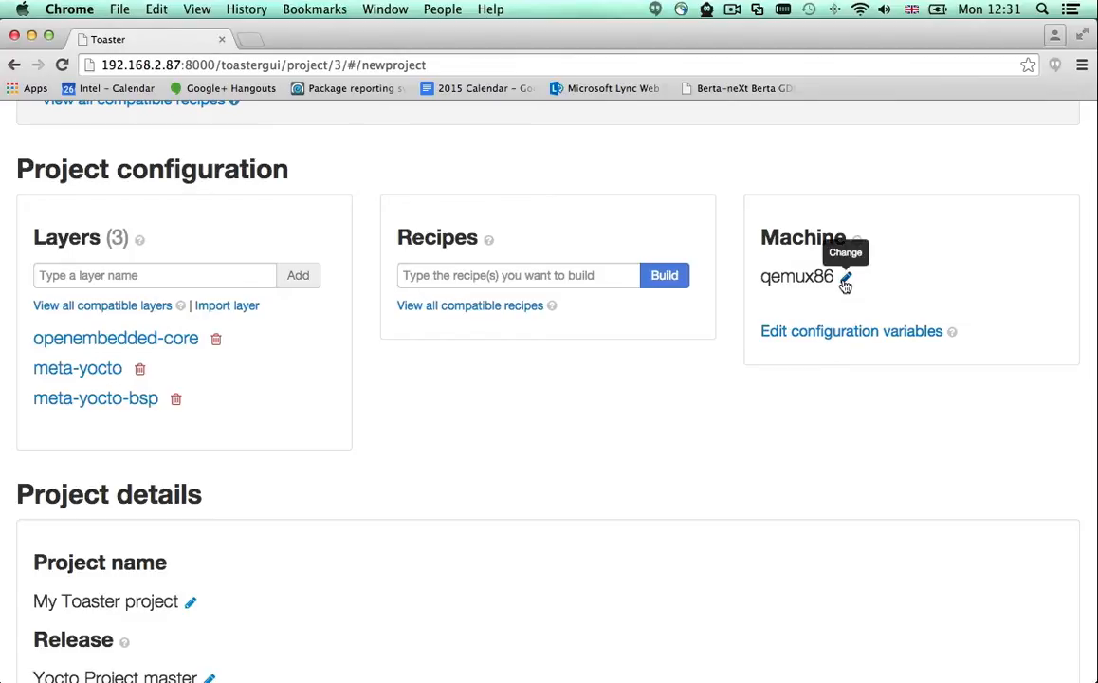
# Replace the qemux86 machine entry with 'paral' and list all compatible machines.
pyautogui.click(845, 276)
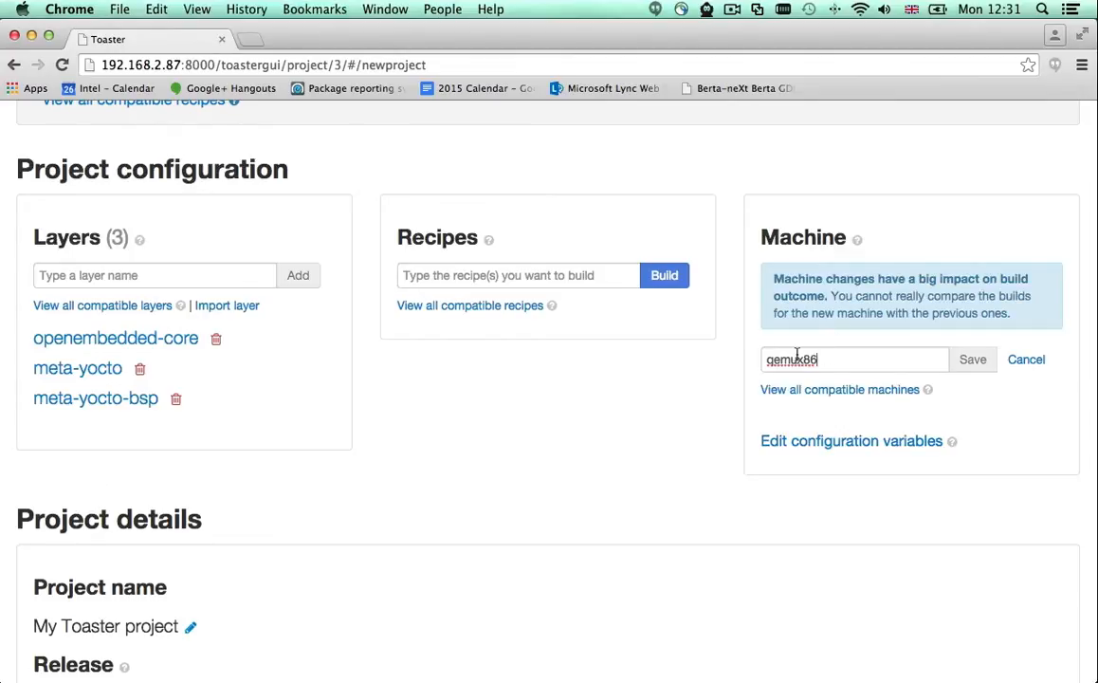
pyautogui.write('be')
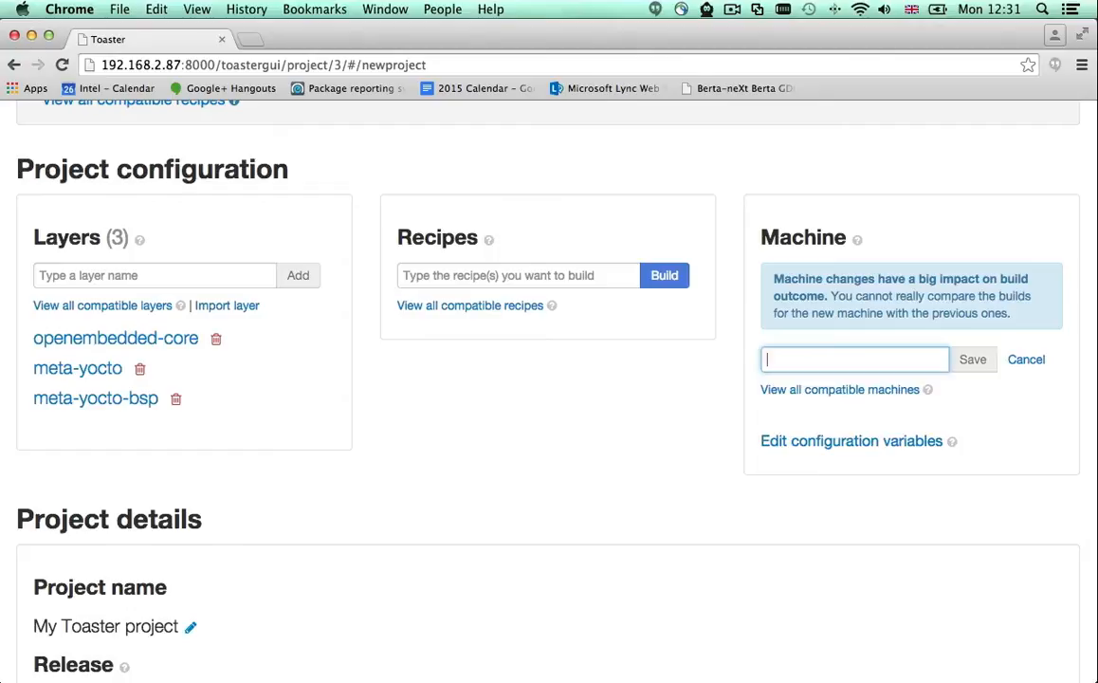
pyautogui.write('paral')
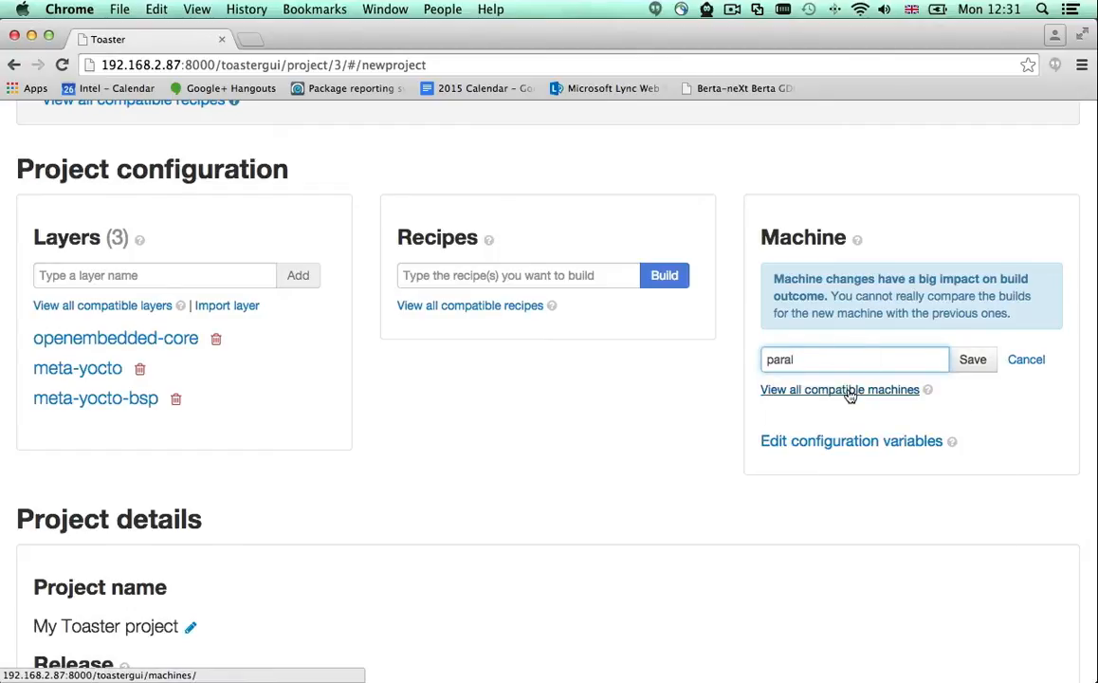
pyautogui.click(839, 388)
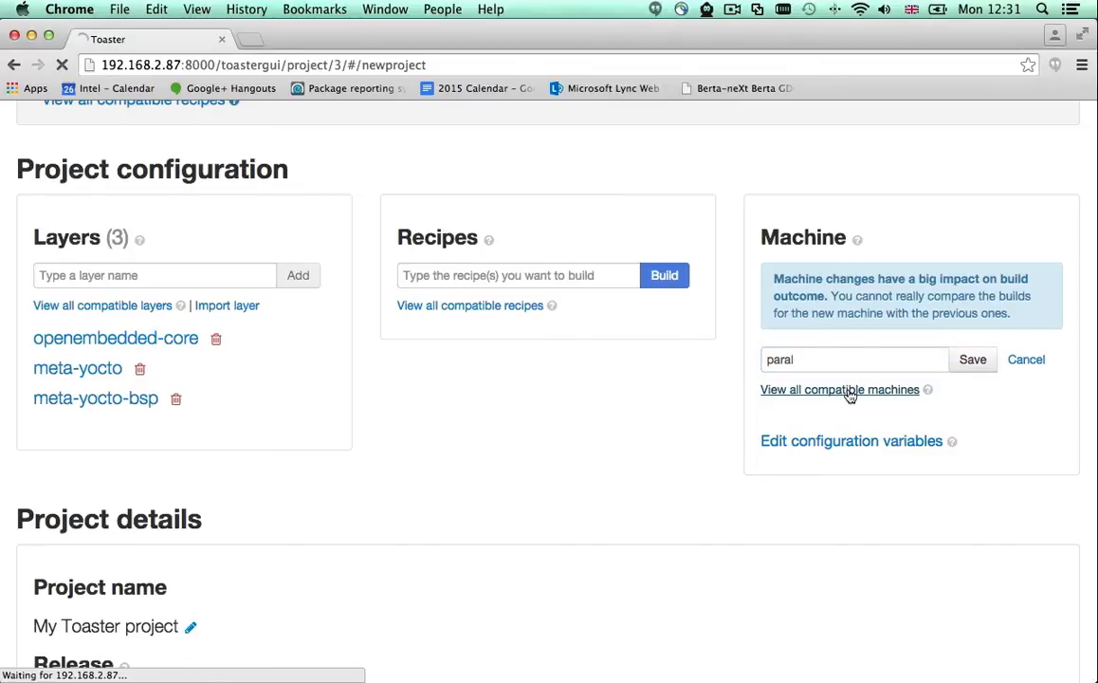
# Search the compatible machines for 'parallella' to show parallella and parallella-hdmi.
pyautogui.click(840, 389)
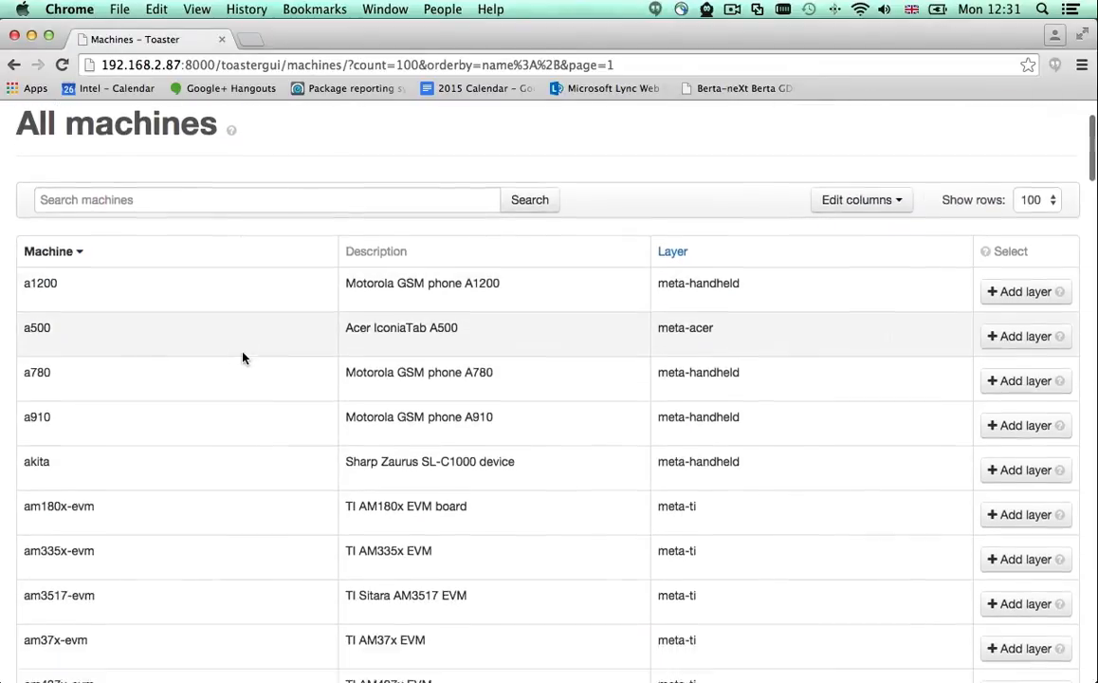
pyautogui.scroll(-3)
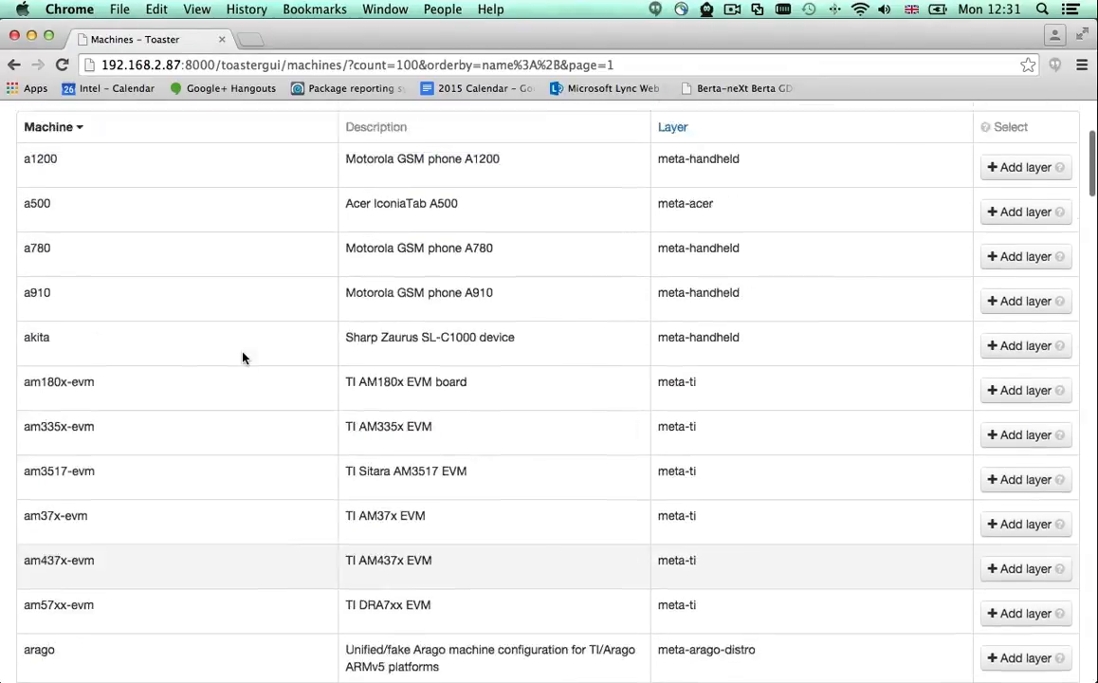
pyautogui.write('parallella')
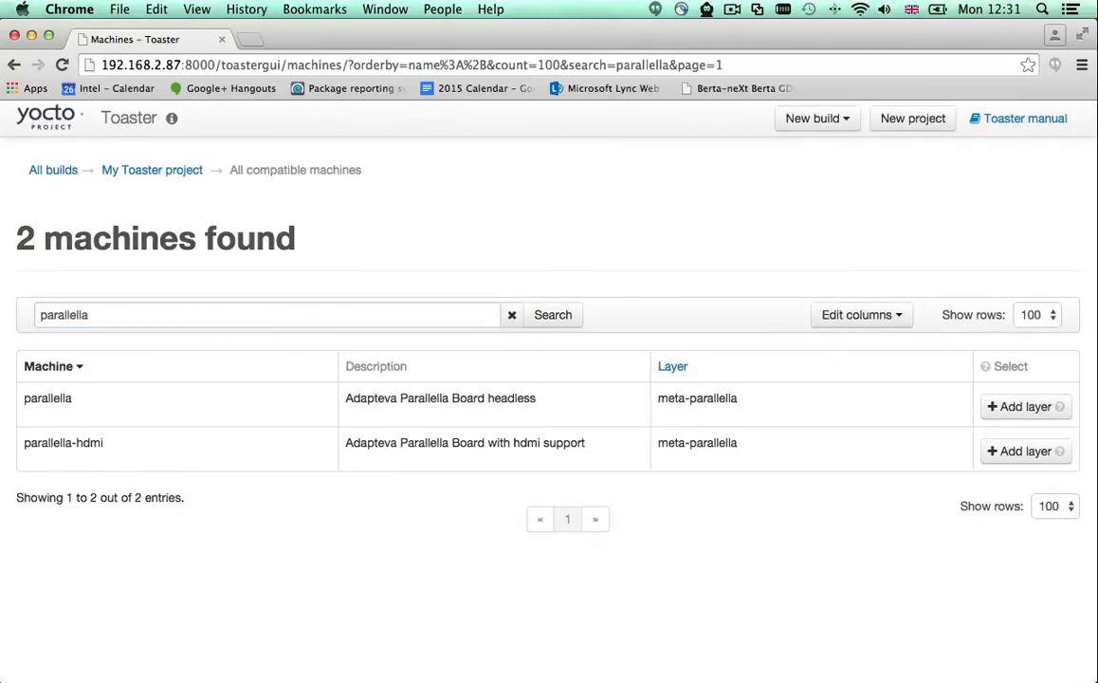
pyautogui.moveTo(697, 397)
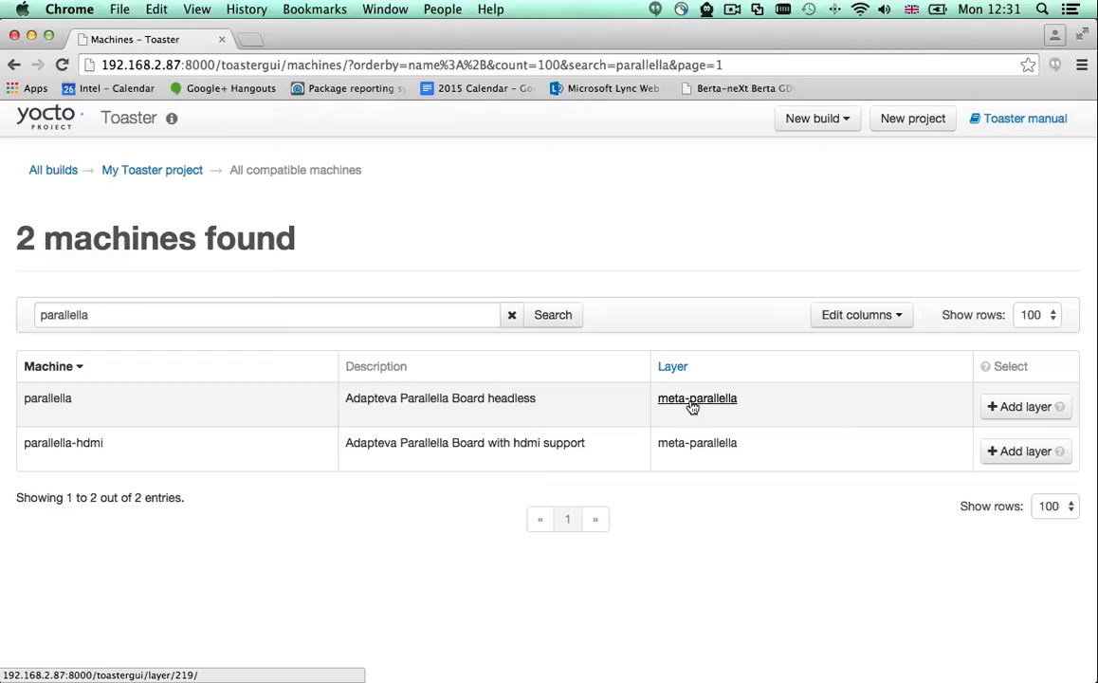
# Review meta-parallella's recipes and machines, then add it with the meta-xilinx dependency.
pyautogui.click(697, 397)
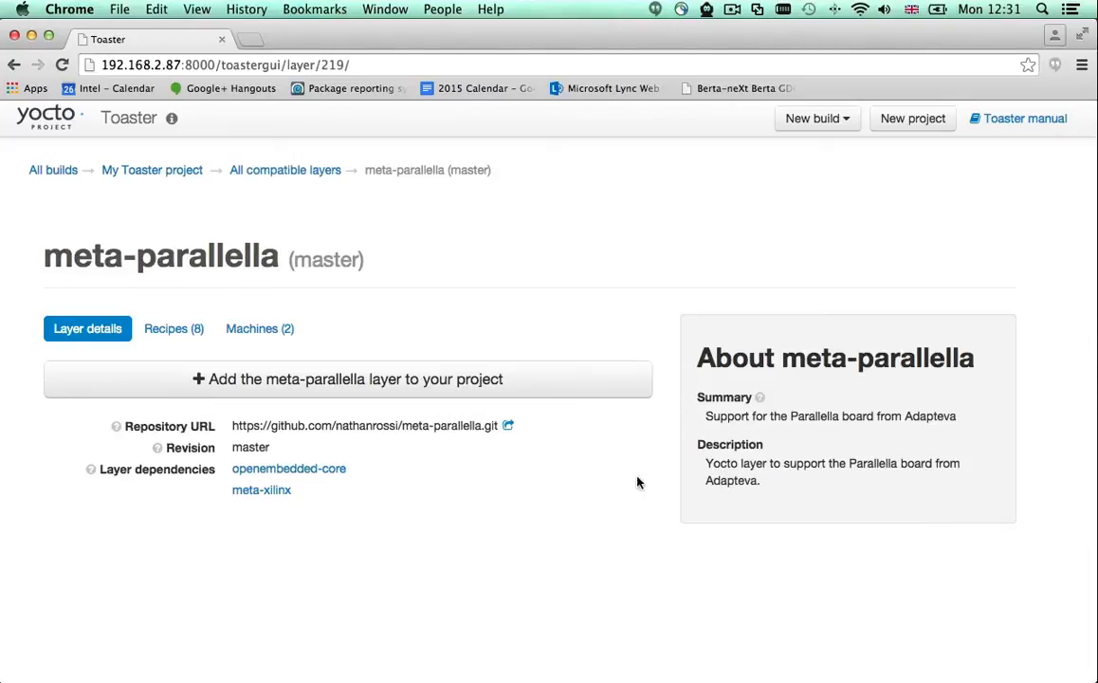
pyautogui.moveTo(493, 559)
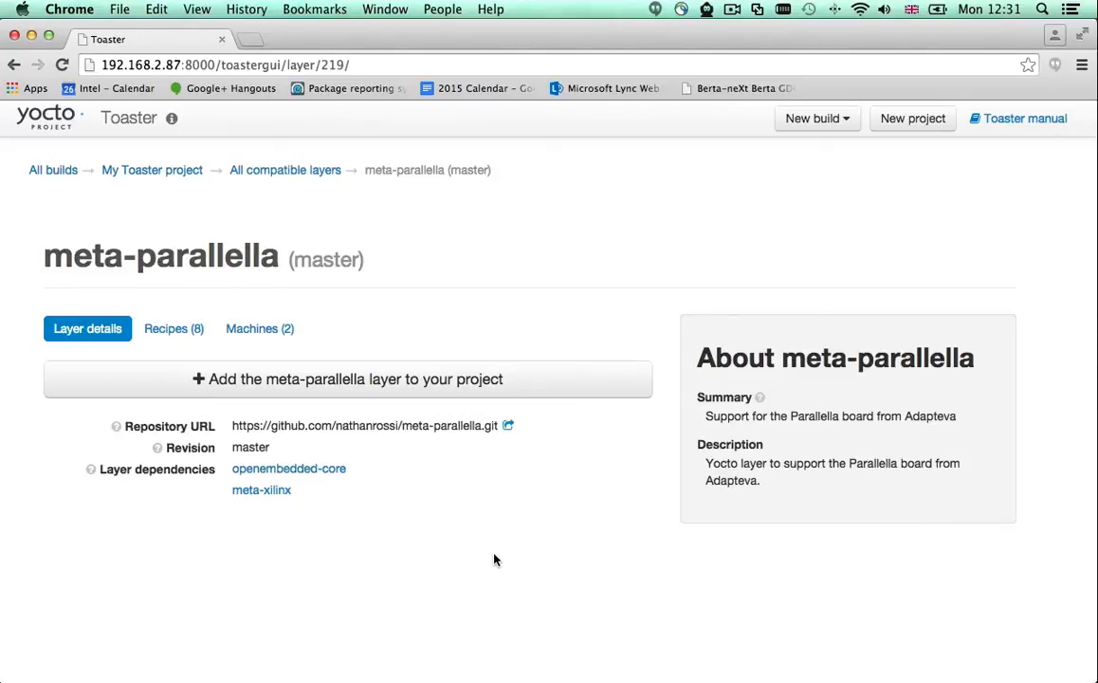
pyautogui.click(260, 328)
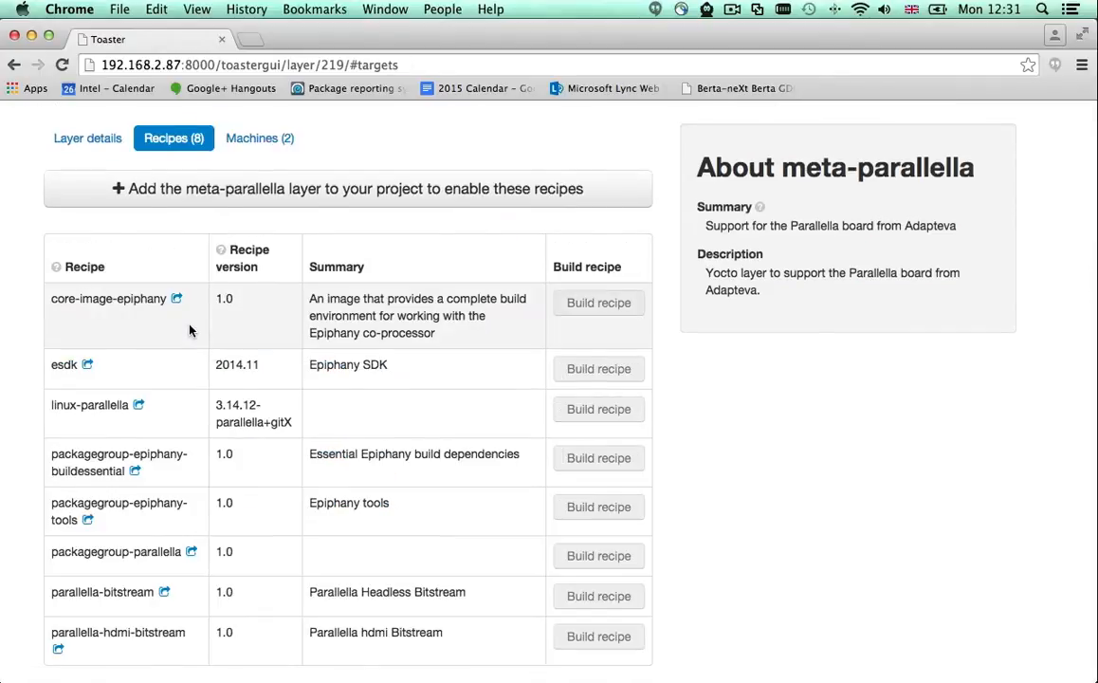
pyautogui.click(258, 138)
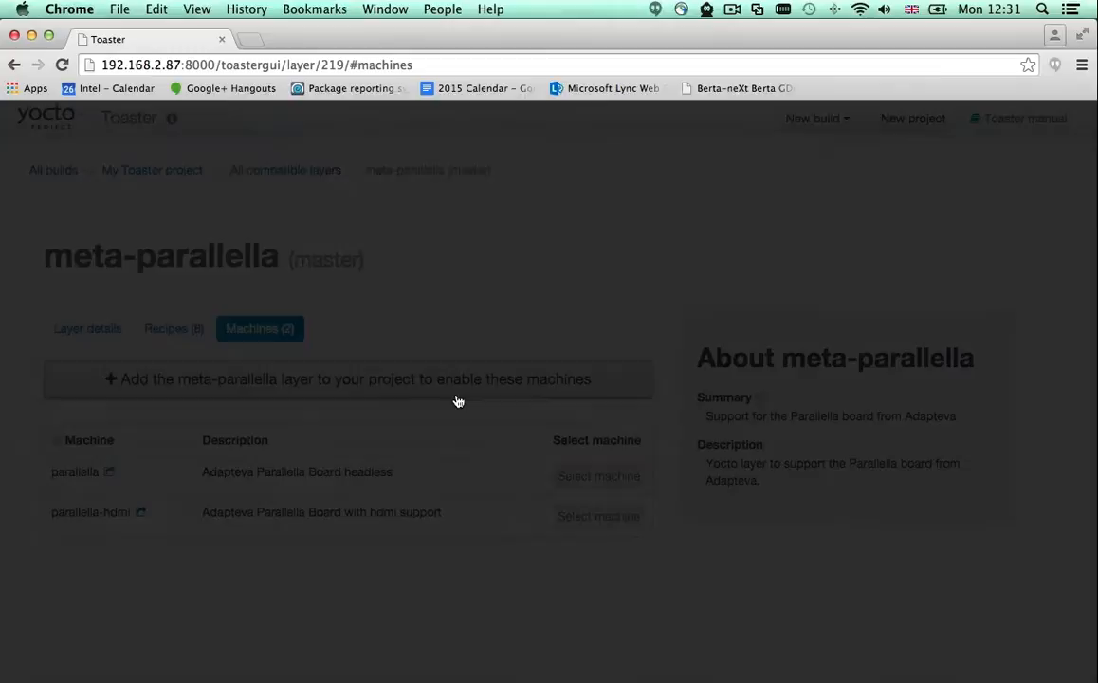
pyautogui.click(348, 378)
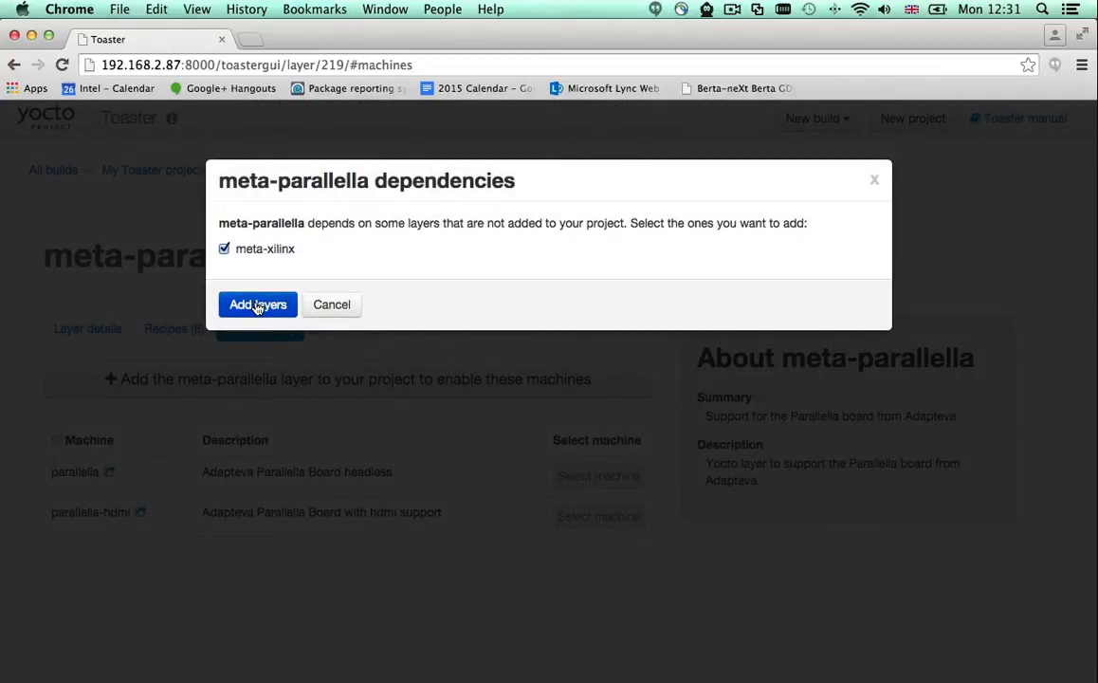
pyautogui.click(257, 304)
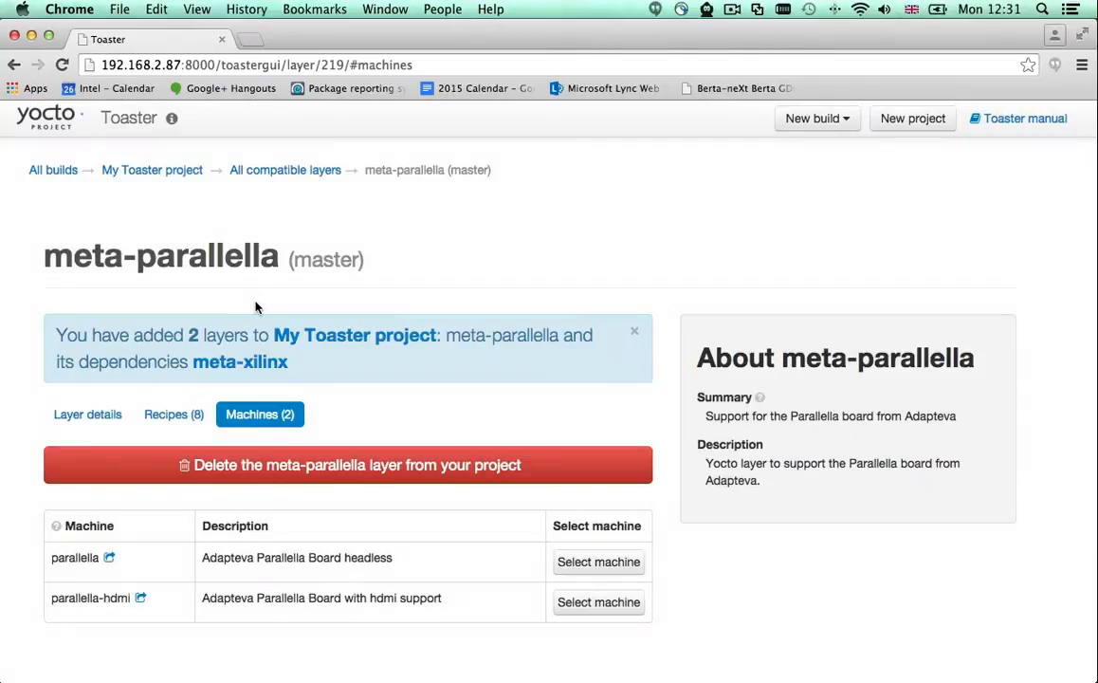
pyautogui.moveTo(318, 353)
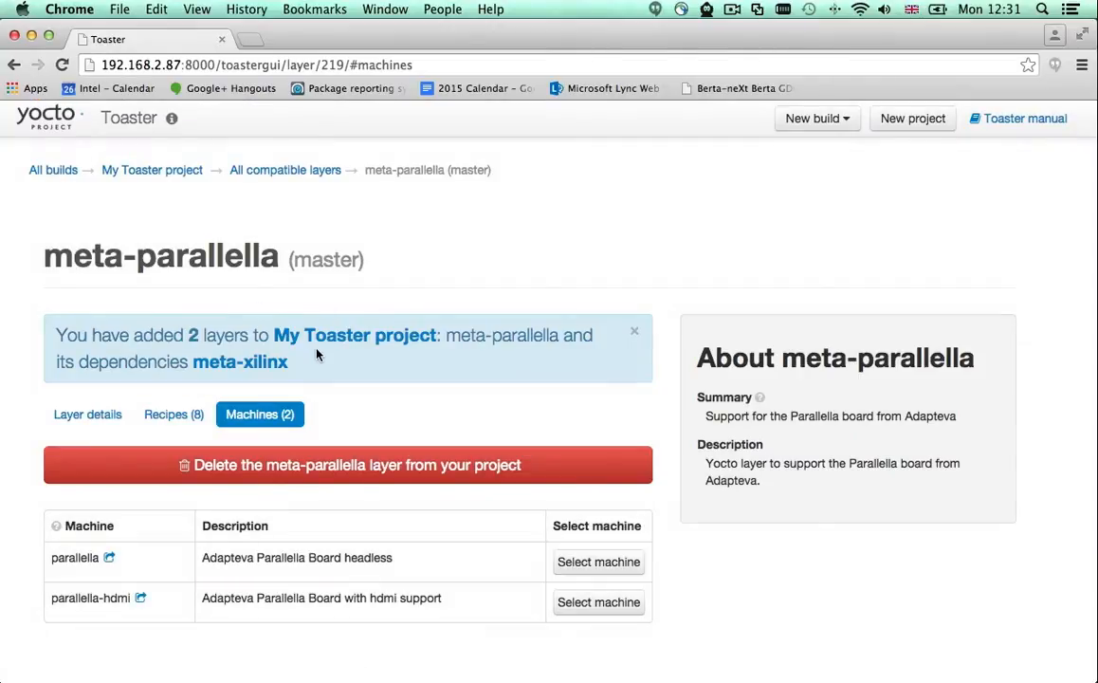
pyautogui.moveTo(599, 561)
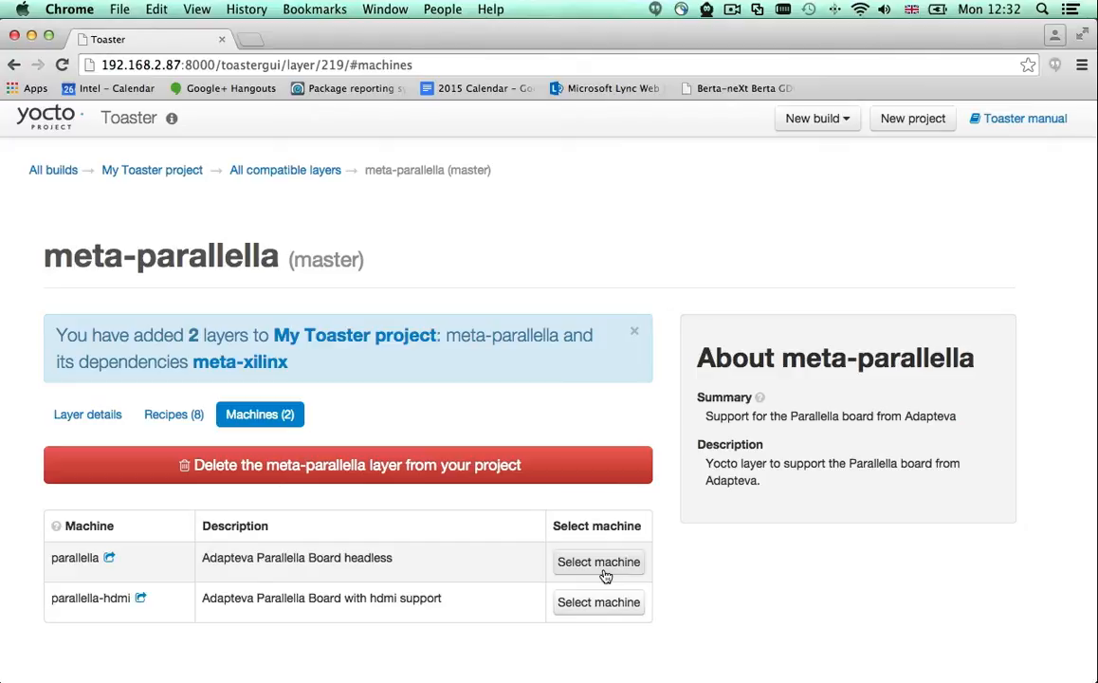
# Select parallella as the machine and review the project's five layers.
pyautogui.click(598, 562)
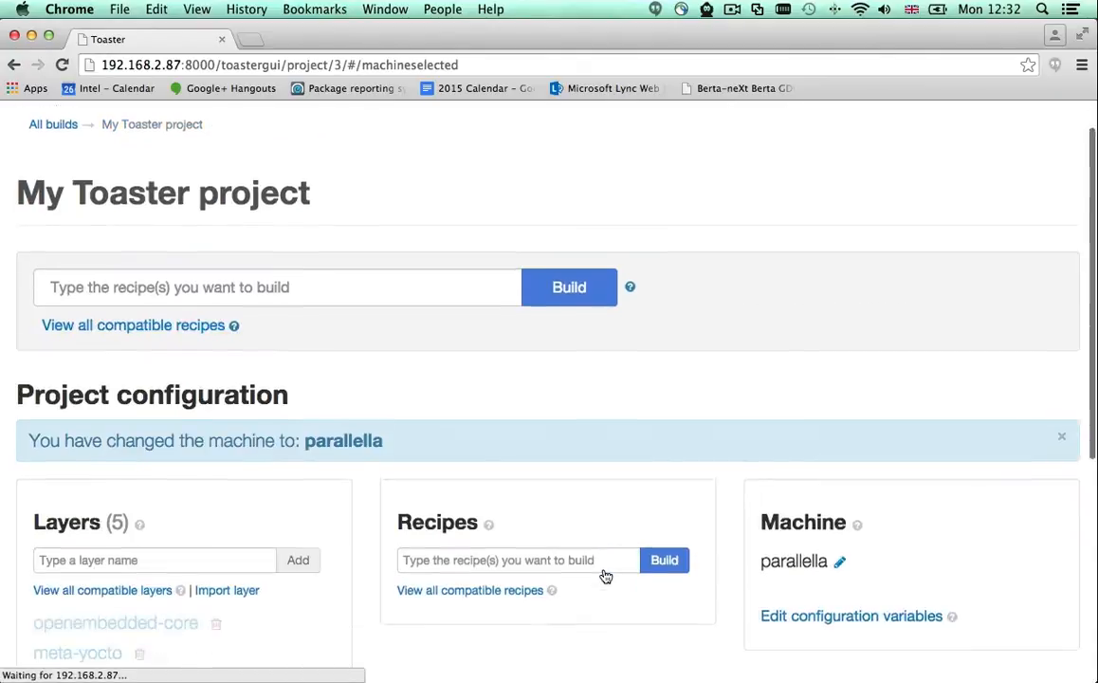
pyautogui.scroll(-3)
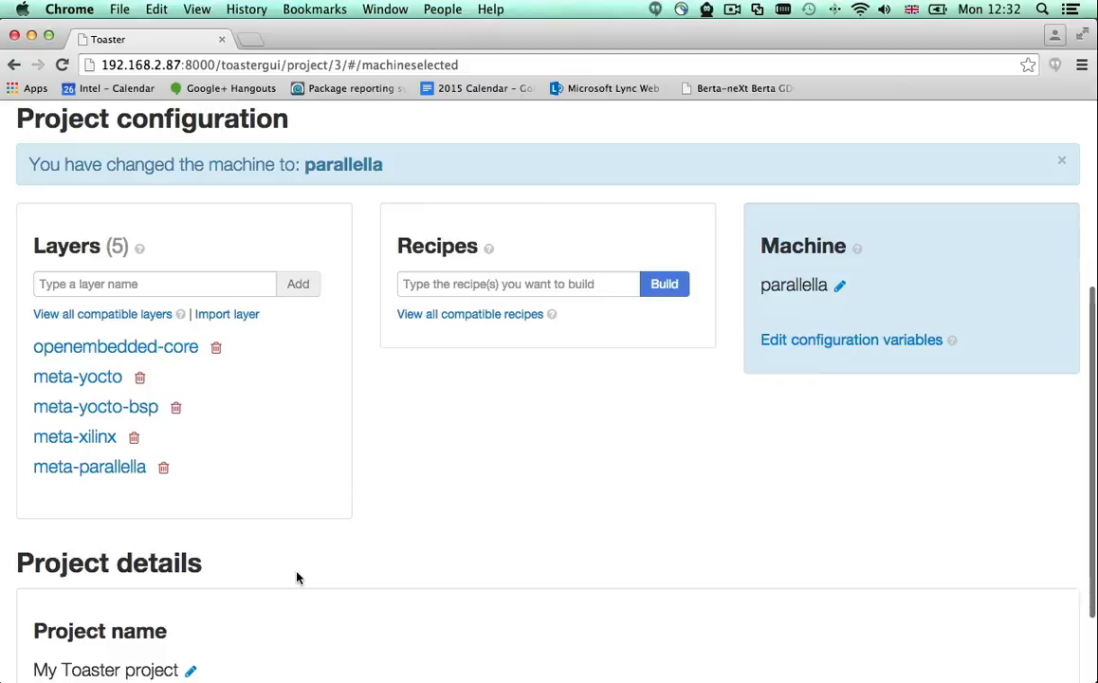
pyautogui.moveTo(89, 467)
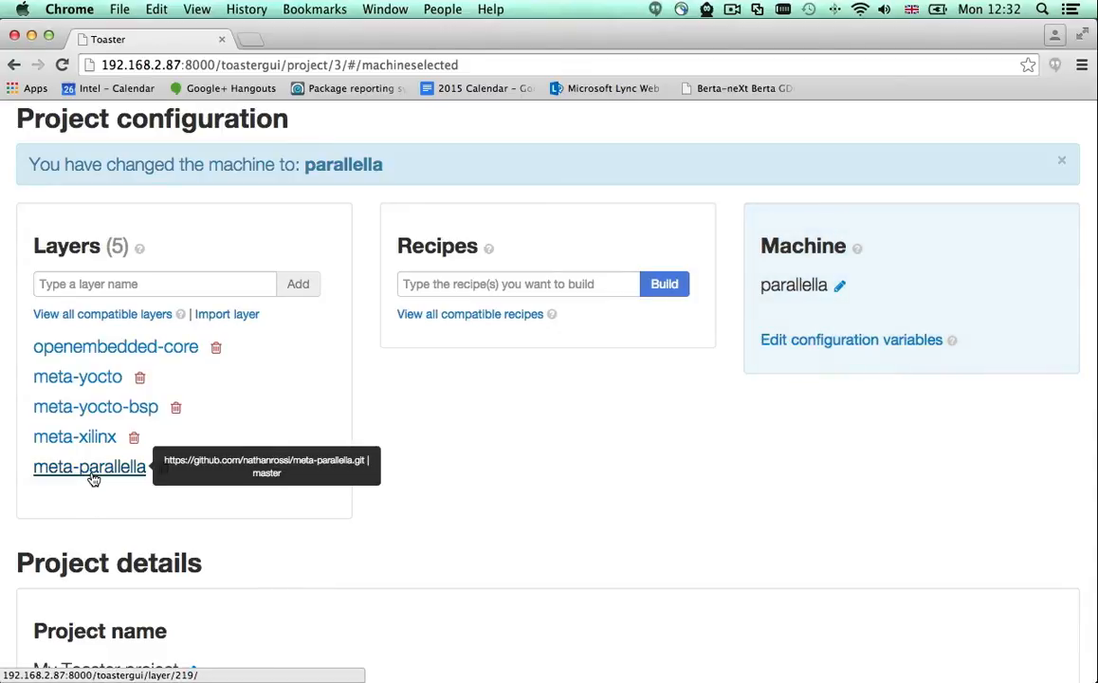
pyautogui.moveTo(661, 503)
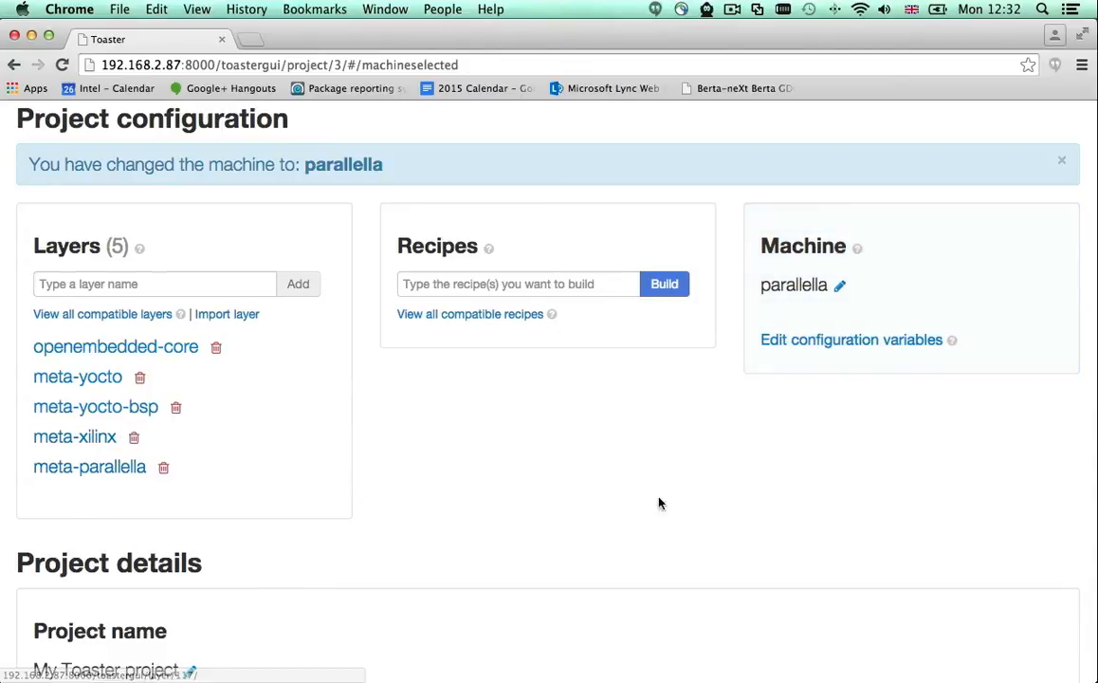
pyautogui.moveTo(809, 301)
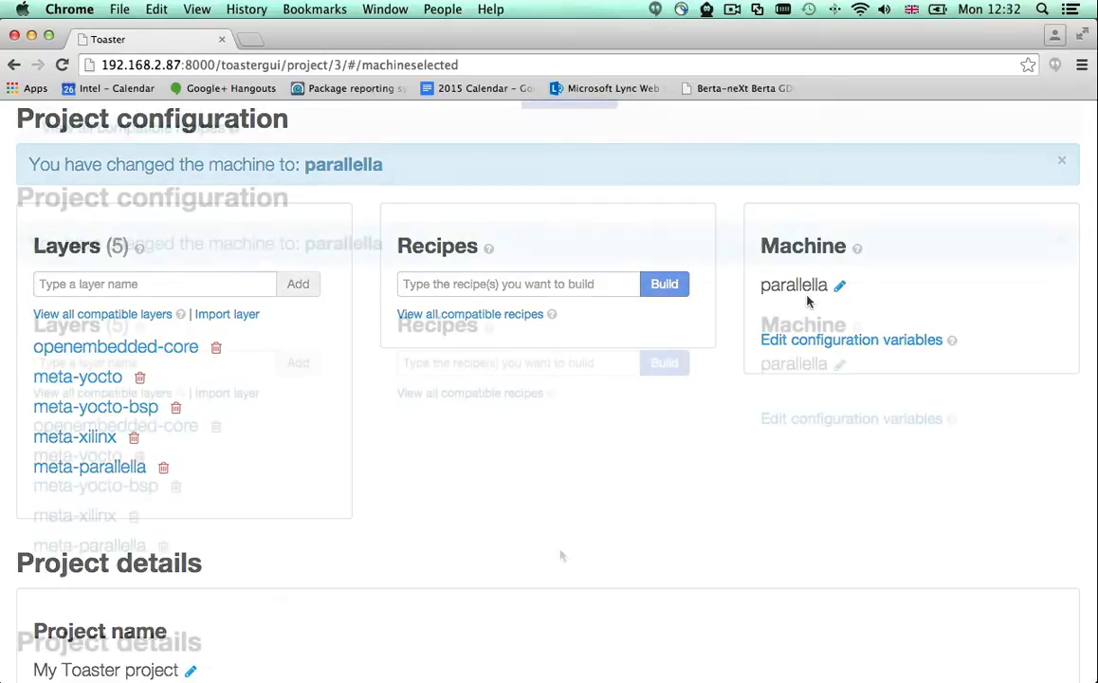
pyautogui.scroll(-3)
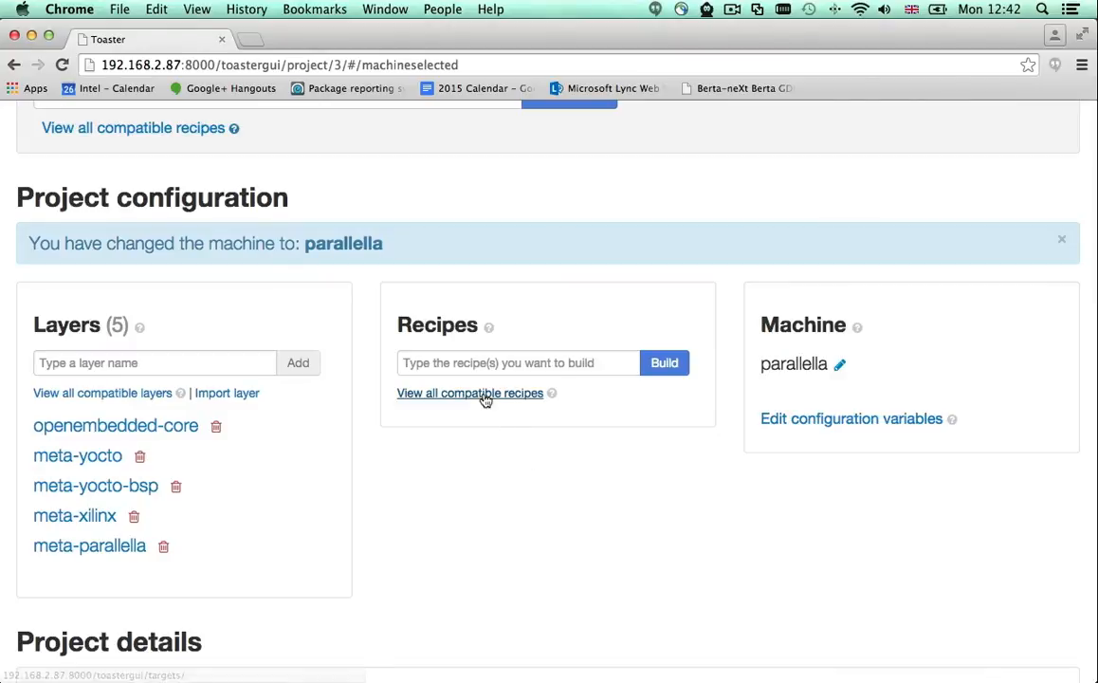
# Search compatible recipes for busybox and apache2, then clear the search.
pyautogui.click(470, 393)
pyautogui.write('busybox')
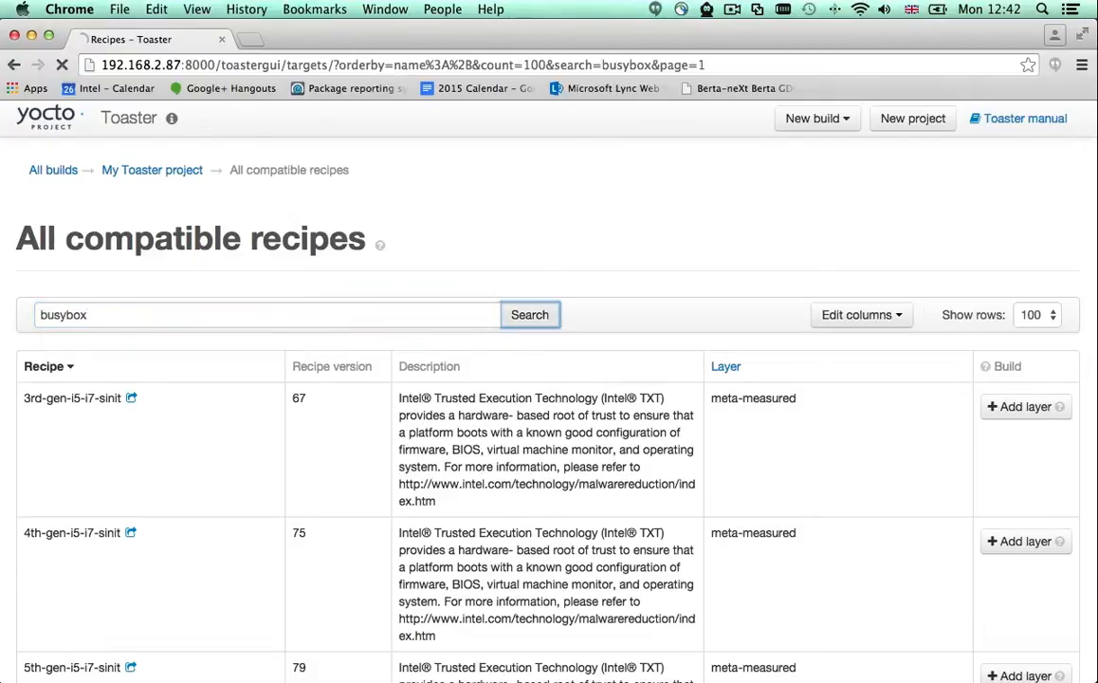
pyautogui.click(529, 314)
pyautogui.write('apache2')
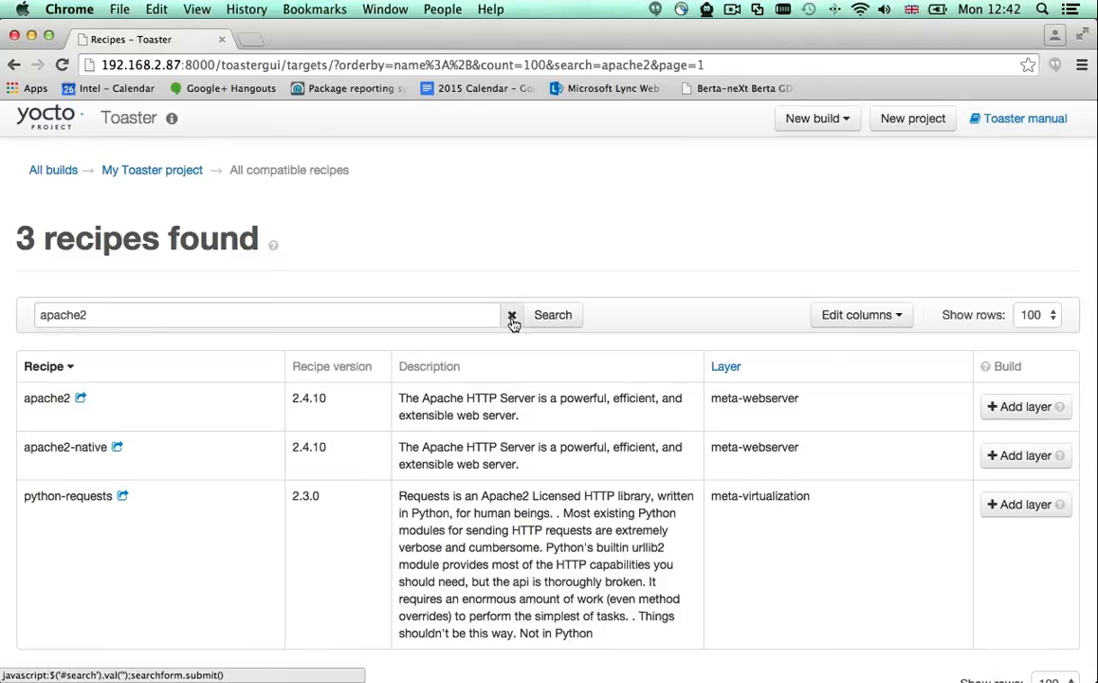
pyautogui.click(512, 315)
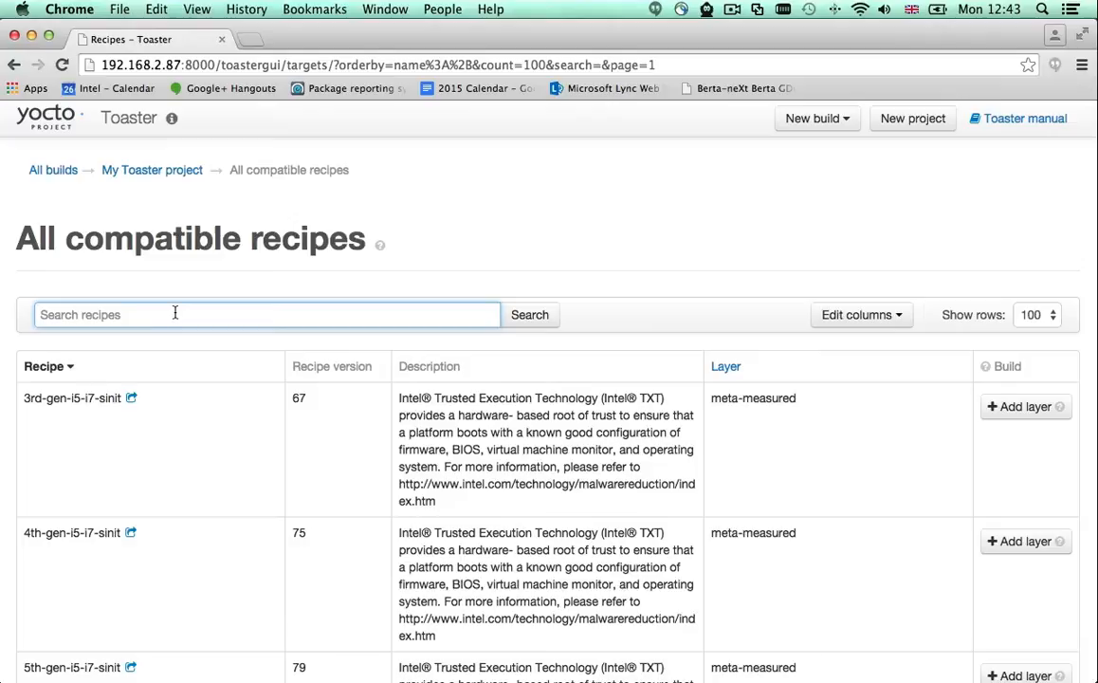
# Search the compatible recipes for 'image'.
pyautogui.write('image')
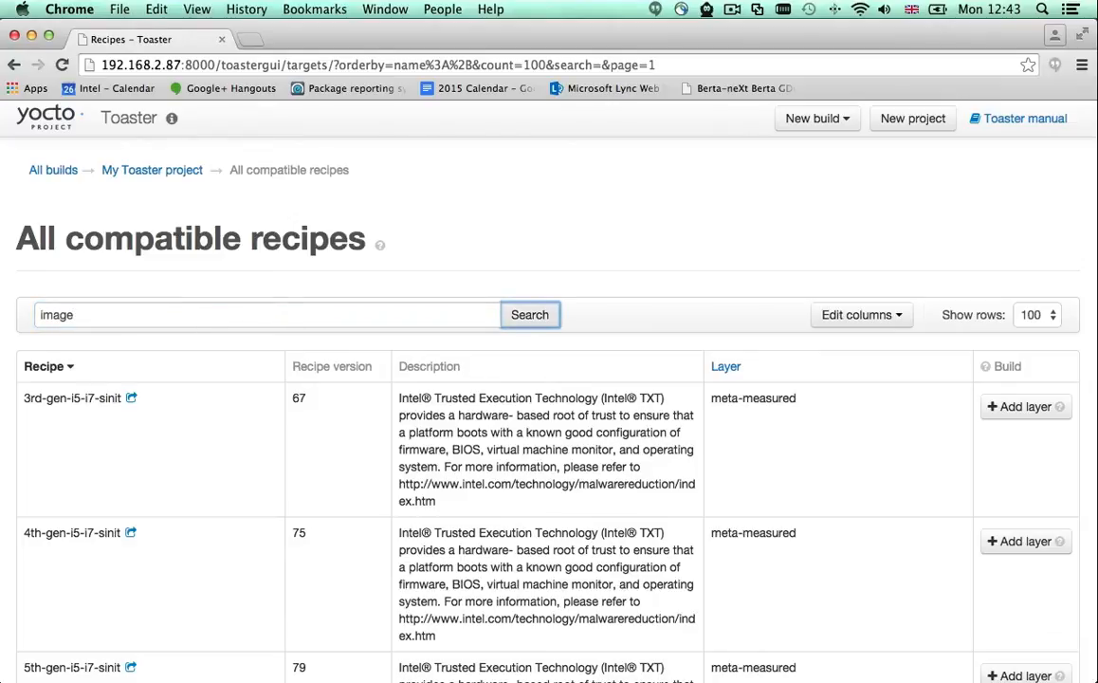
pyautogui.click(529, 314)
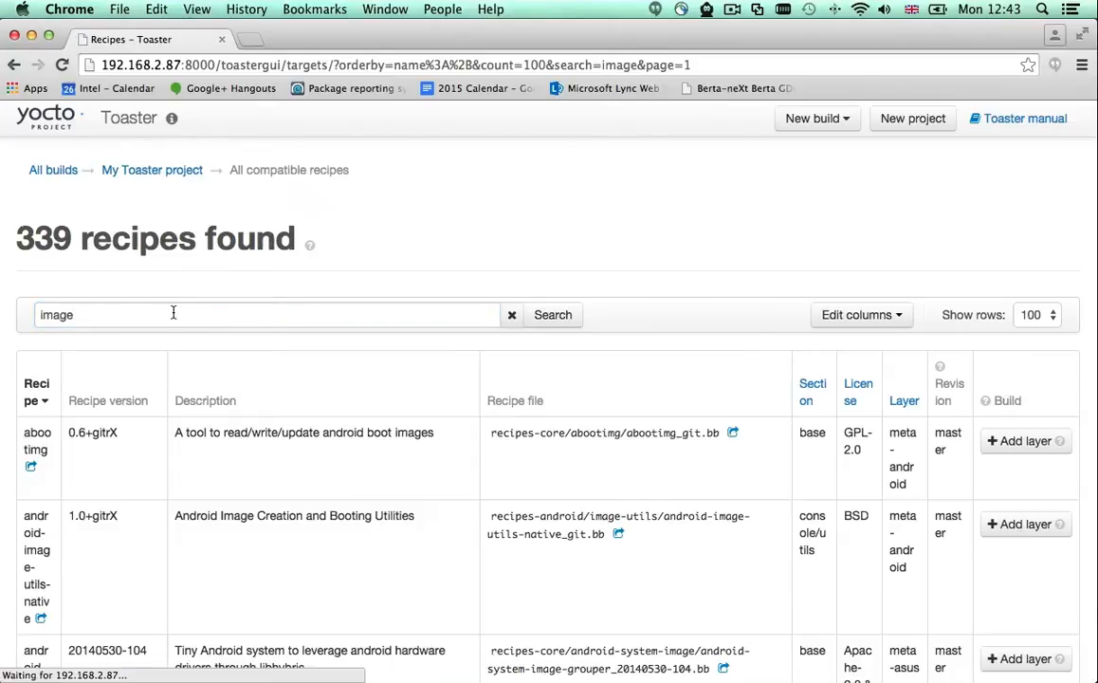
pyautogui.scroll(-3)
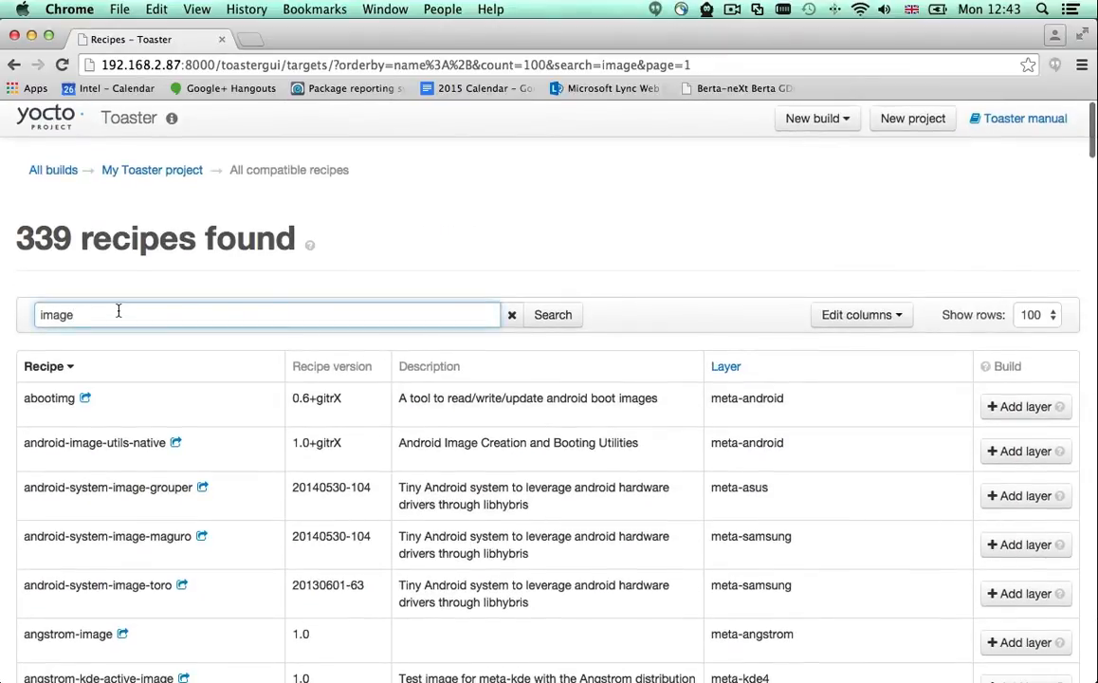
# Narrow the search to 'image parallella' and build core-image-epiphany.
pyautogui.write('parallella')
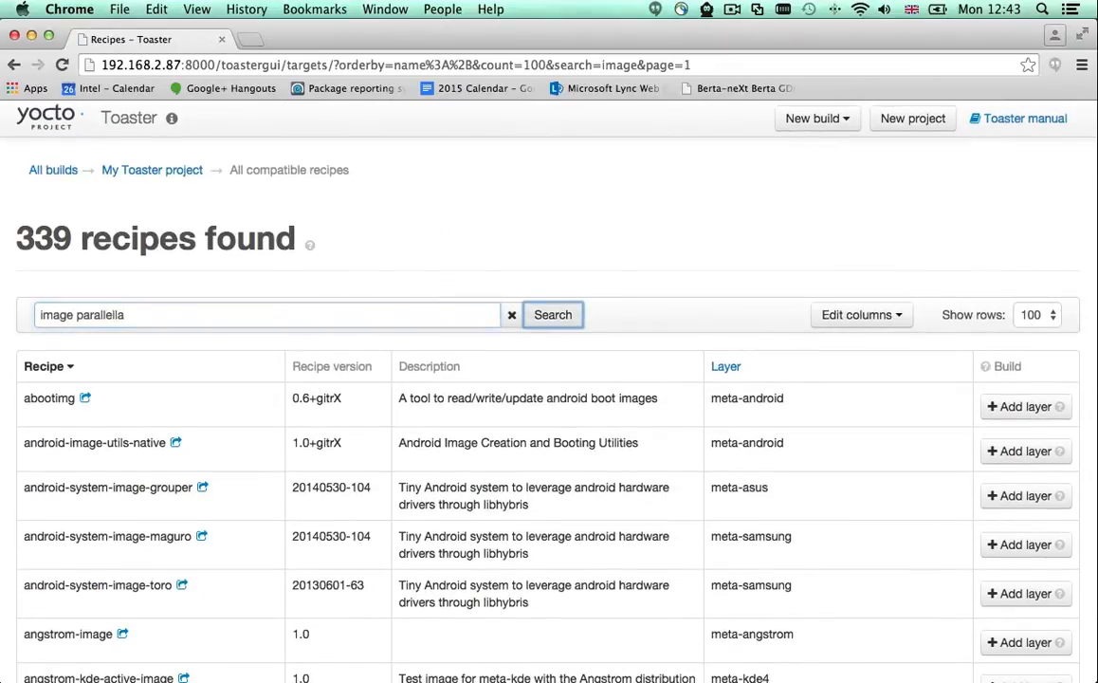
pyautogui.click(552, 314)
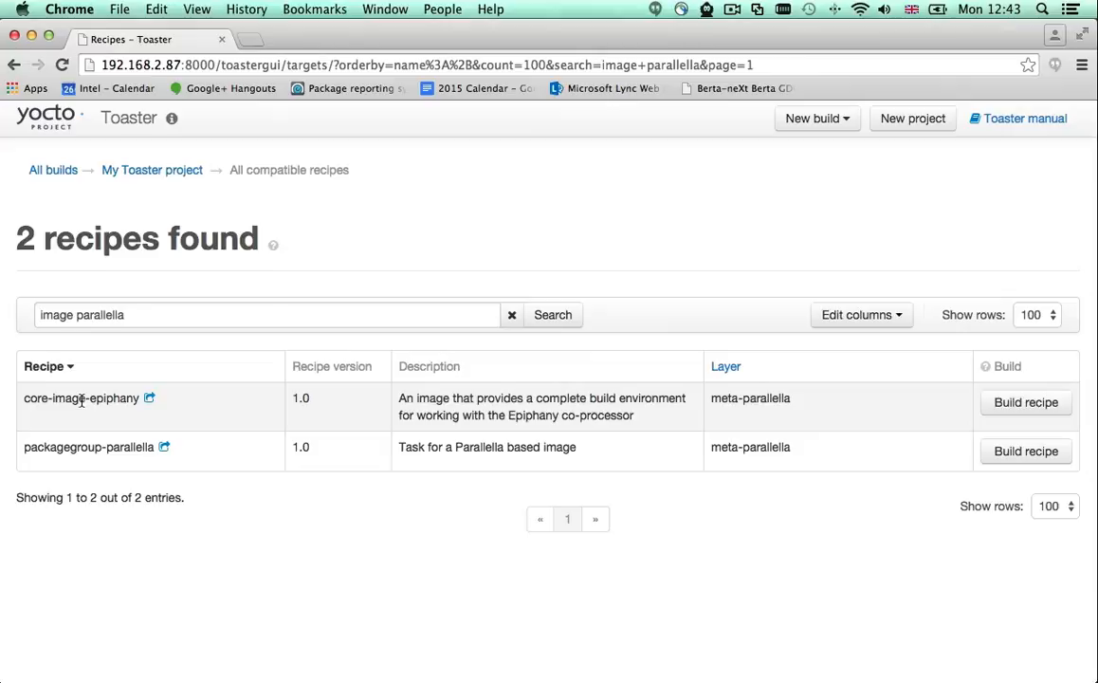
pyautogui.moveTo(750, 398)
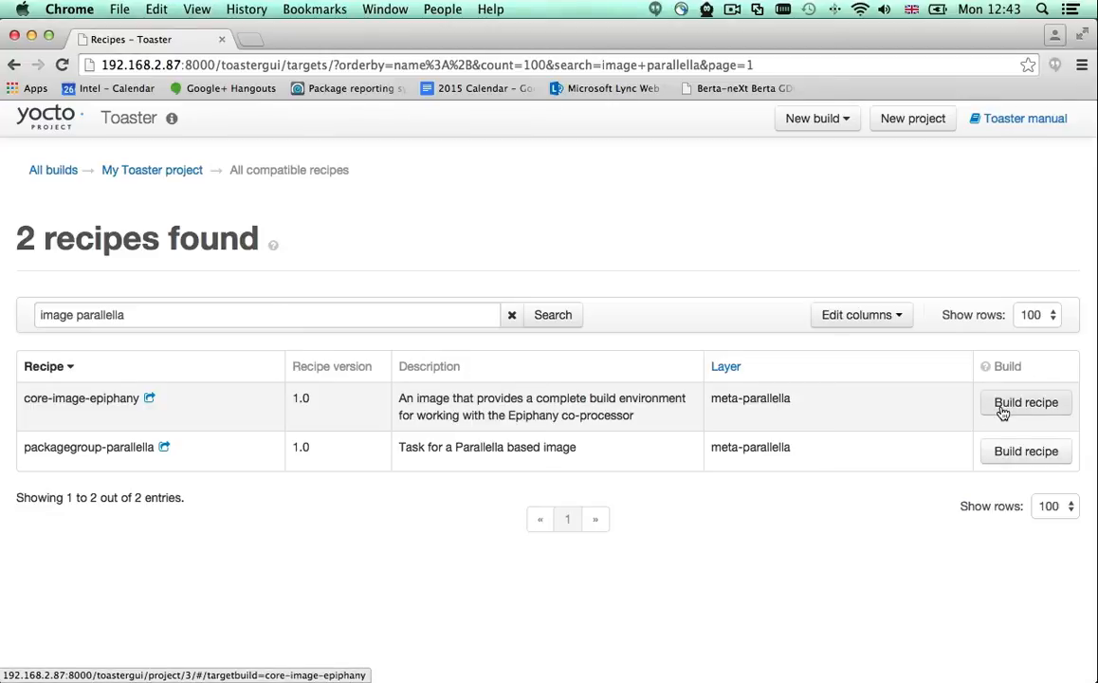
pyautogui.click(1026, 402)
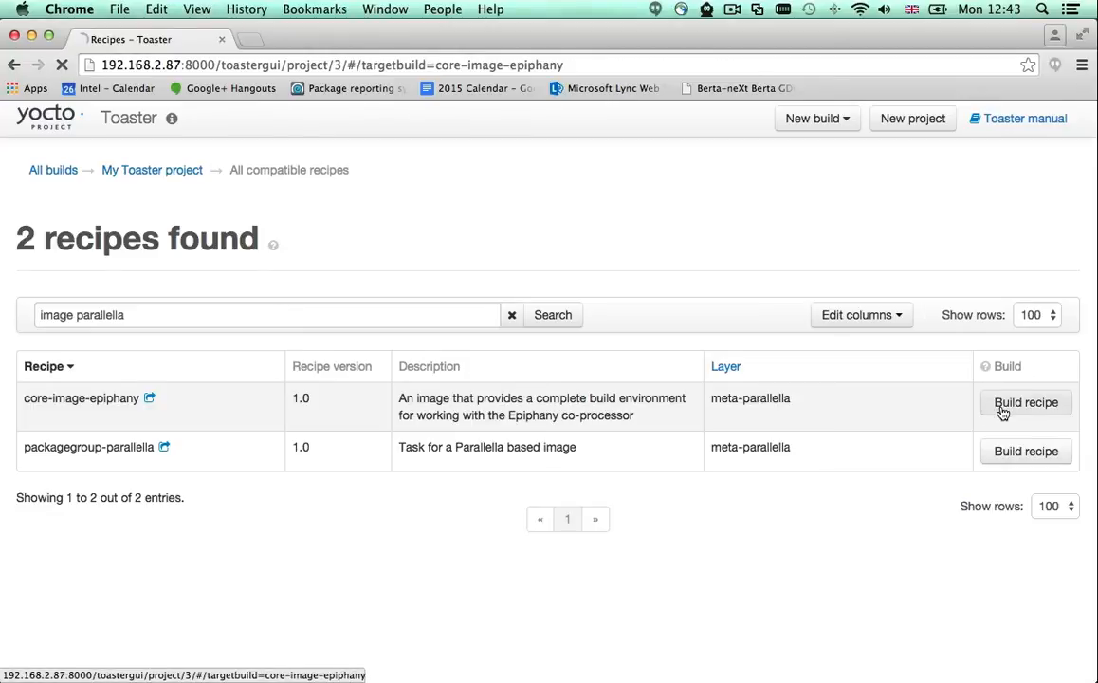
# Download the core-image-epiphany .rootfs.jffs2 image, then return to My Toaster project.
pyautogui.click(1025, 402)
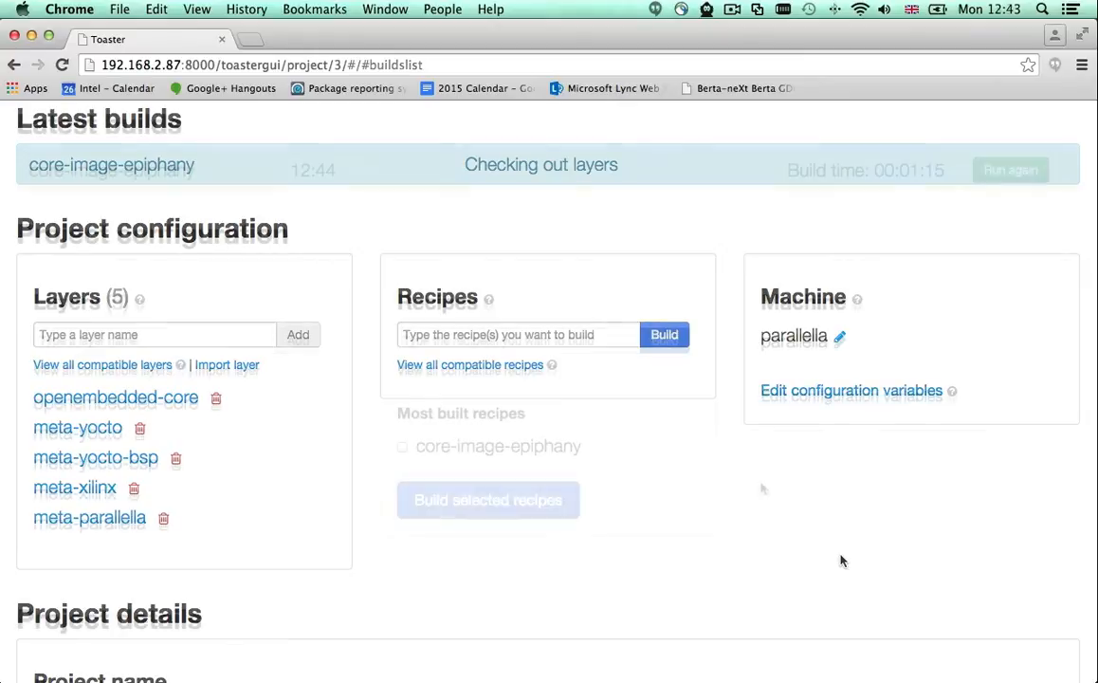
pyautogui.click(111, 170)
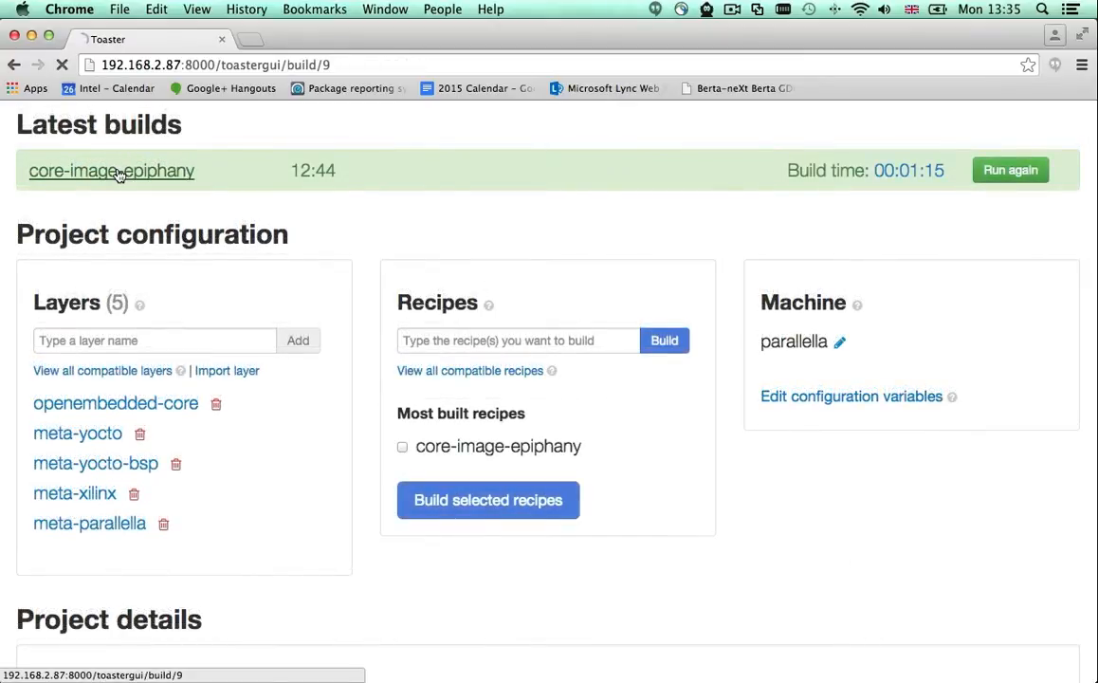
pyautogui.click(111, 171)
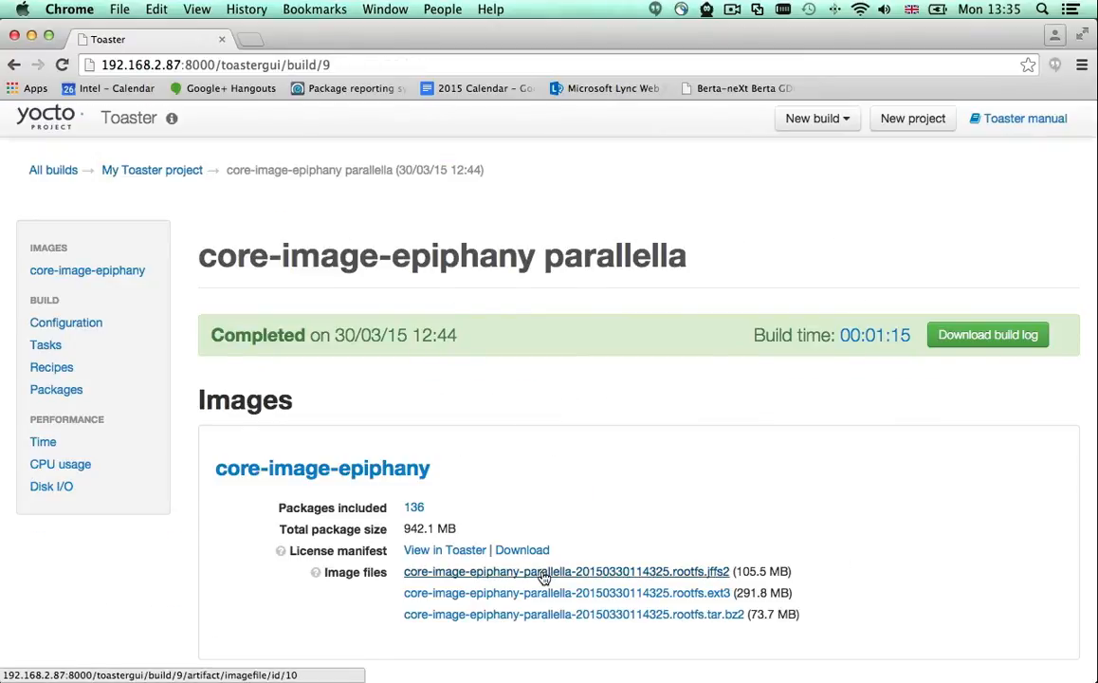
pyautogui.click(566, 571)
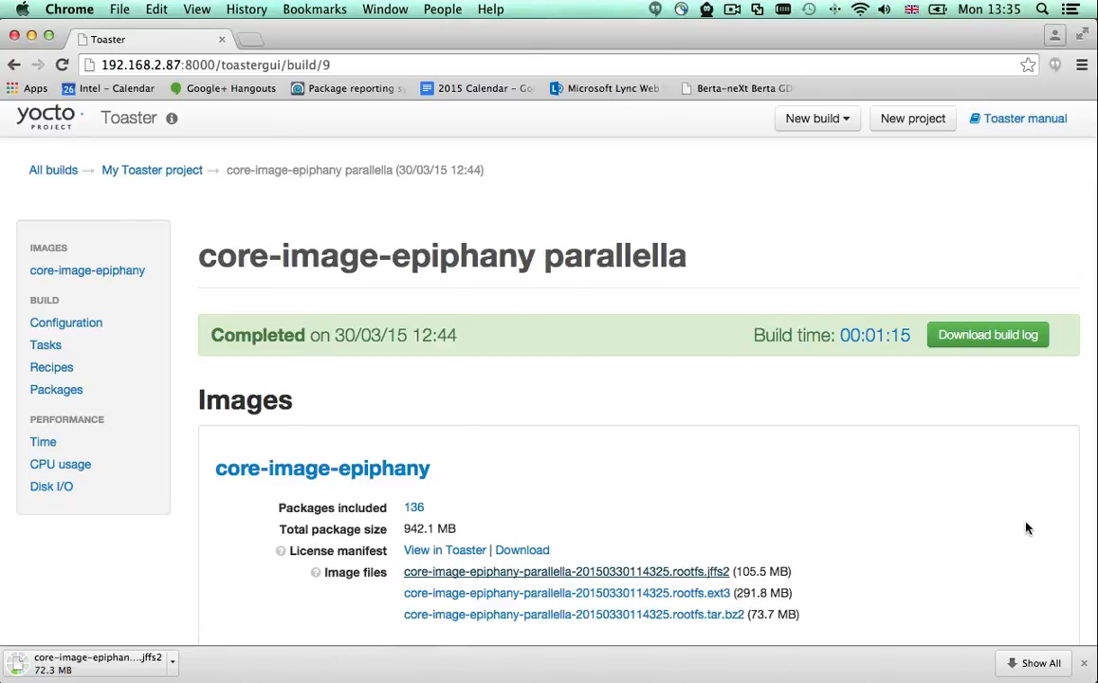
pyautogui.click(151, 170)
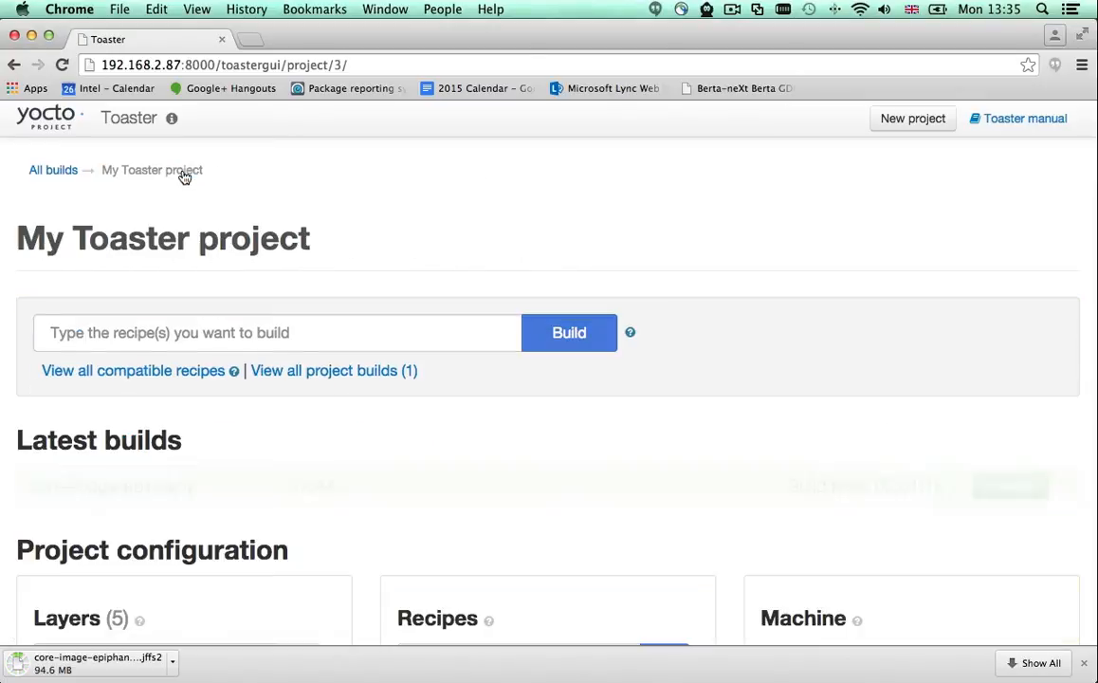
# Open the meta-webserver layer page from the recipe list and view its Machines tab.
pyautogui.scroll(-3)
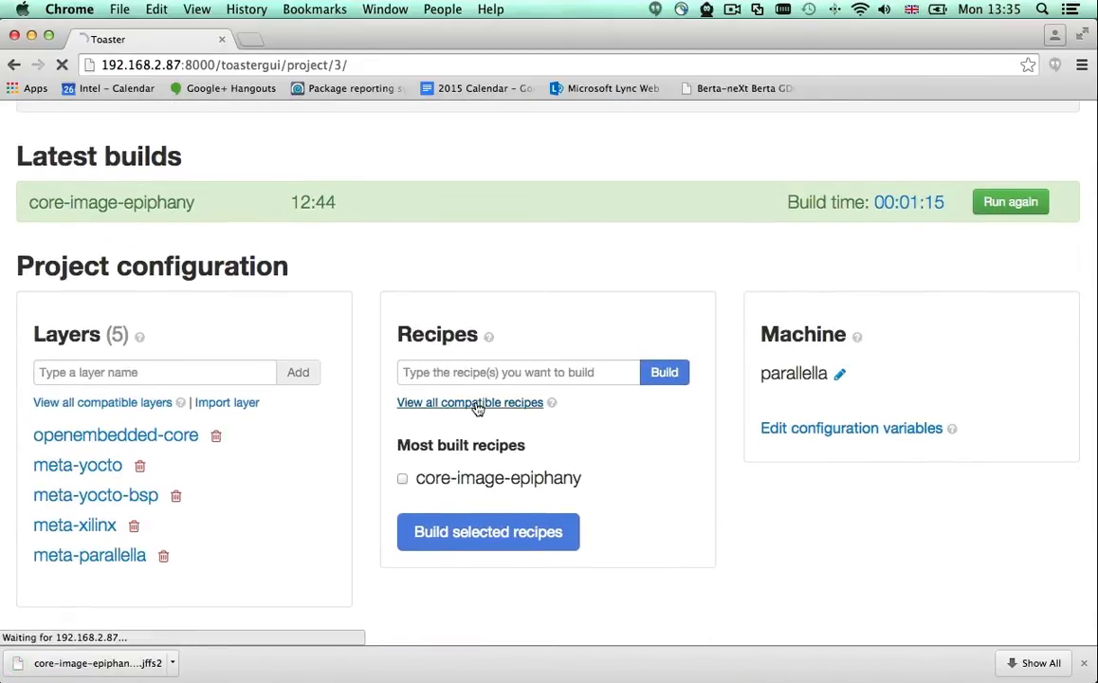
pyautogui.click(469, 402)
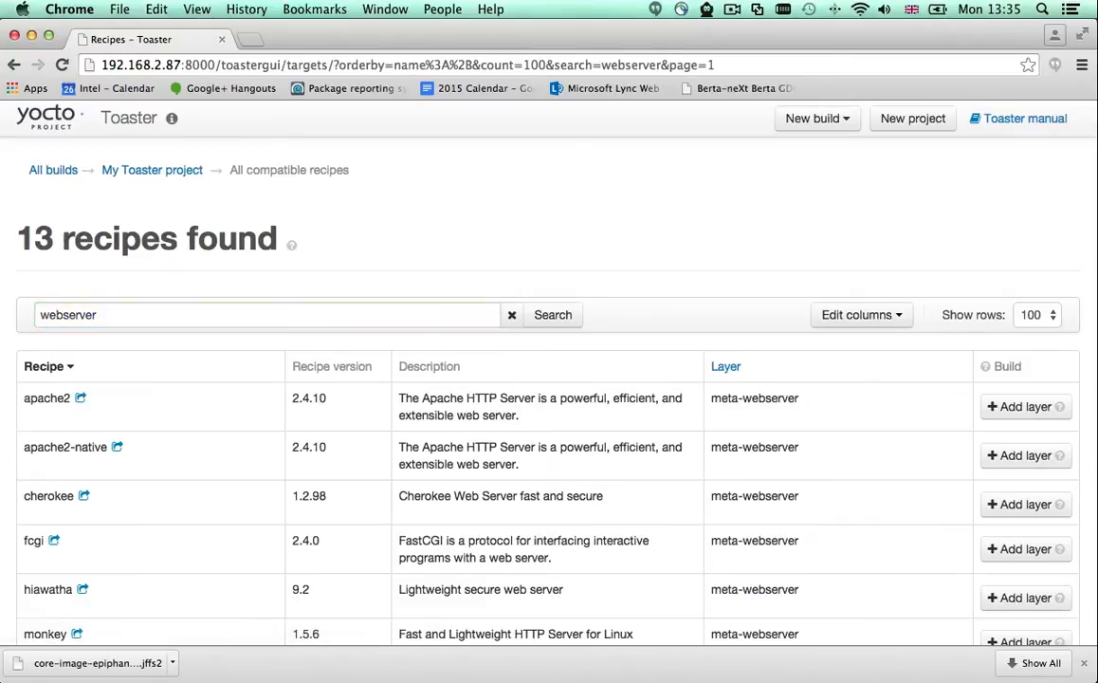
pyautogui.moveTo(220, 405)
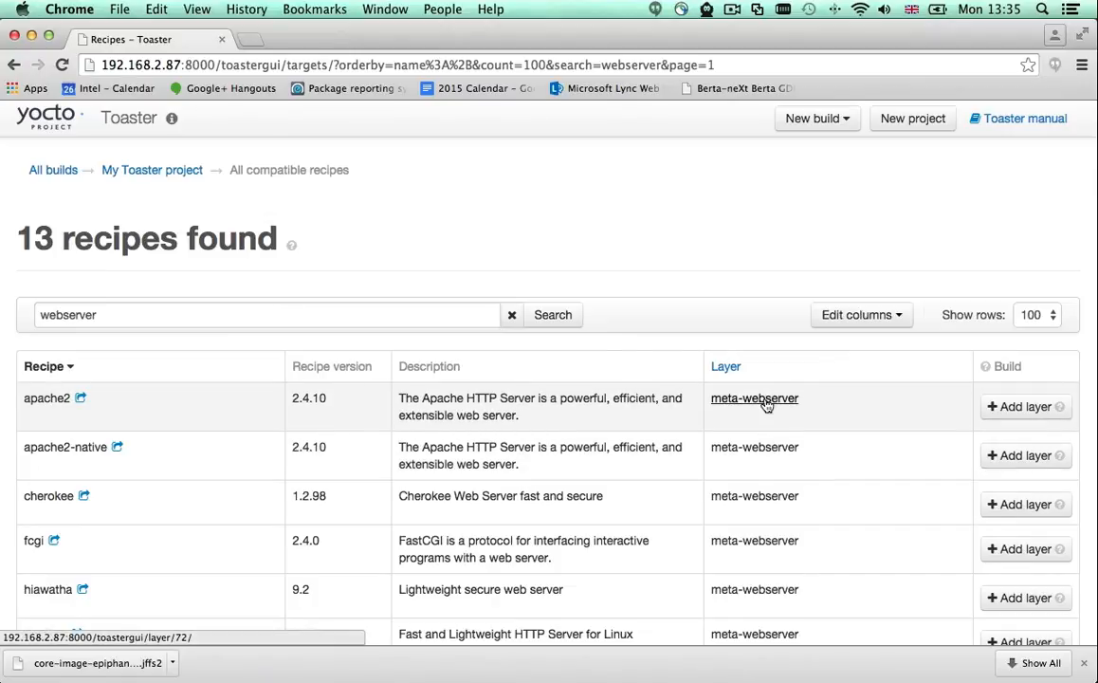
pyautogui.click(753, 398)
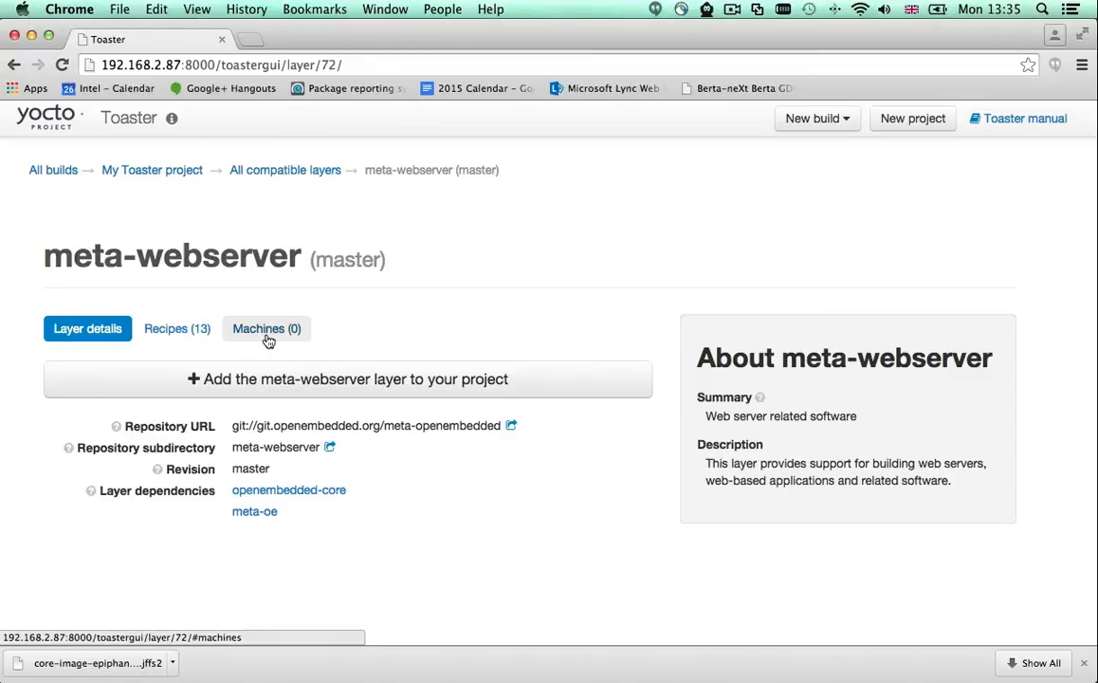
pyautogui.click(266, 328)
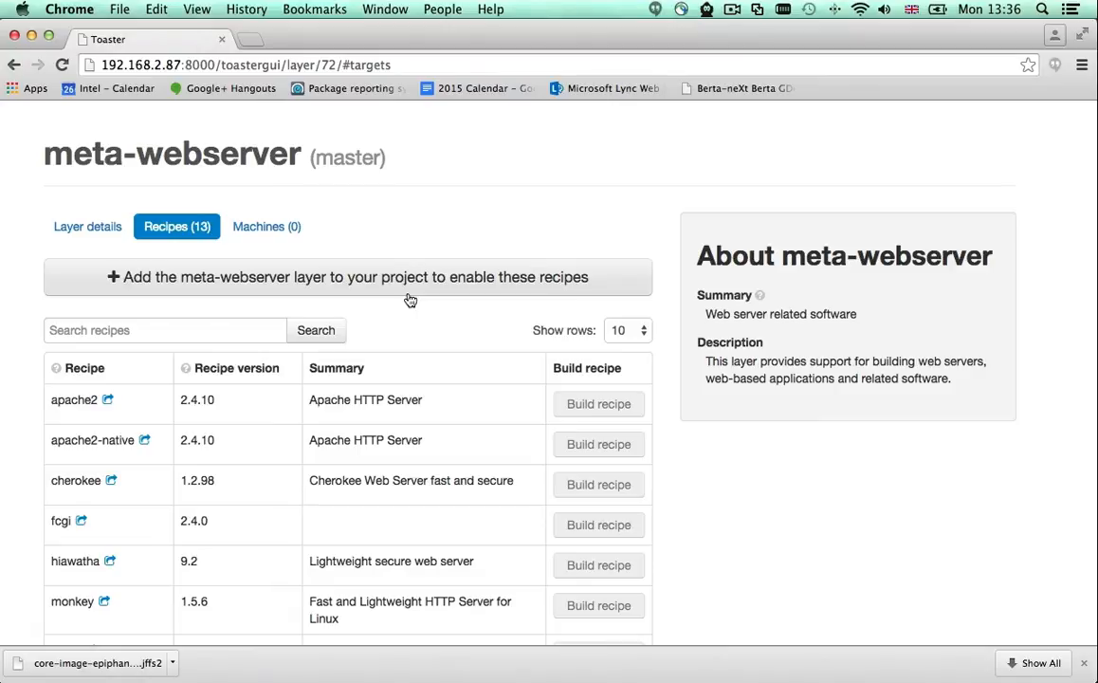
# Add meta-webserver with its meta-oe dependency and build the apache2 recipe.
pyautogui.click(349, 277)
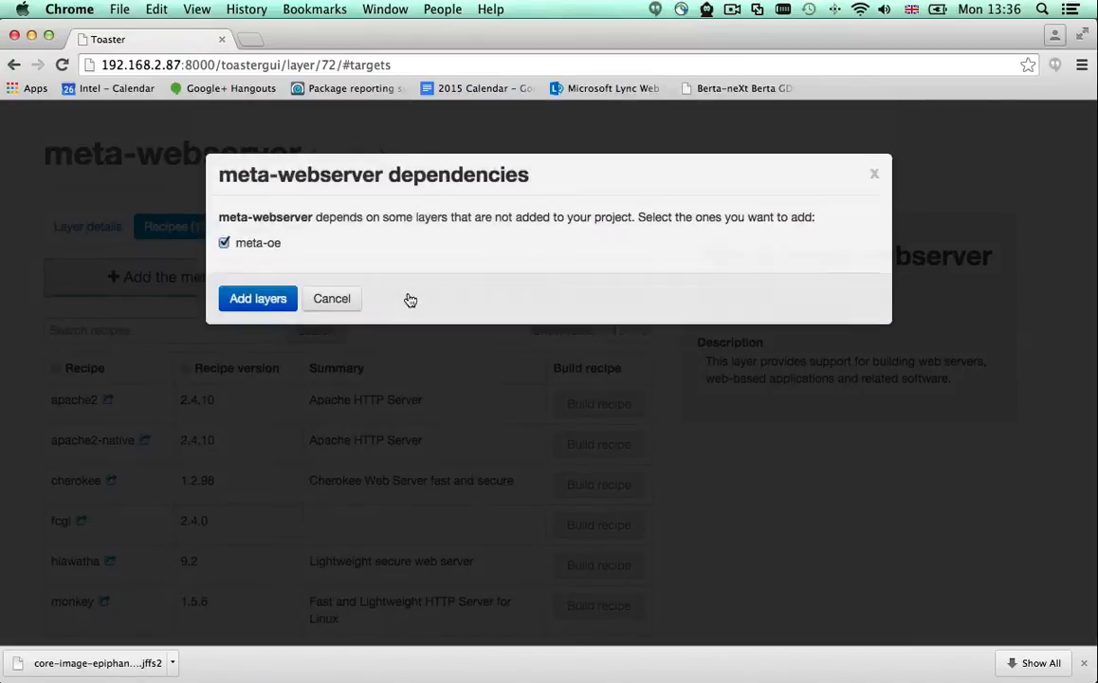
pyautogui.click(257, 298)
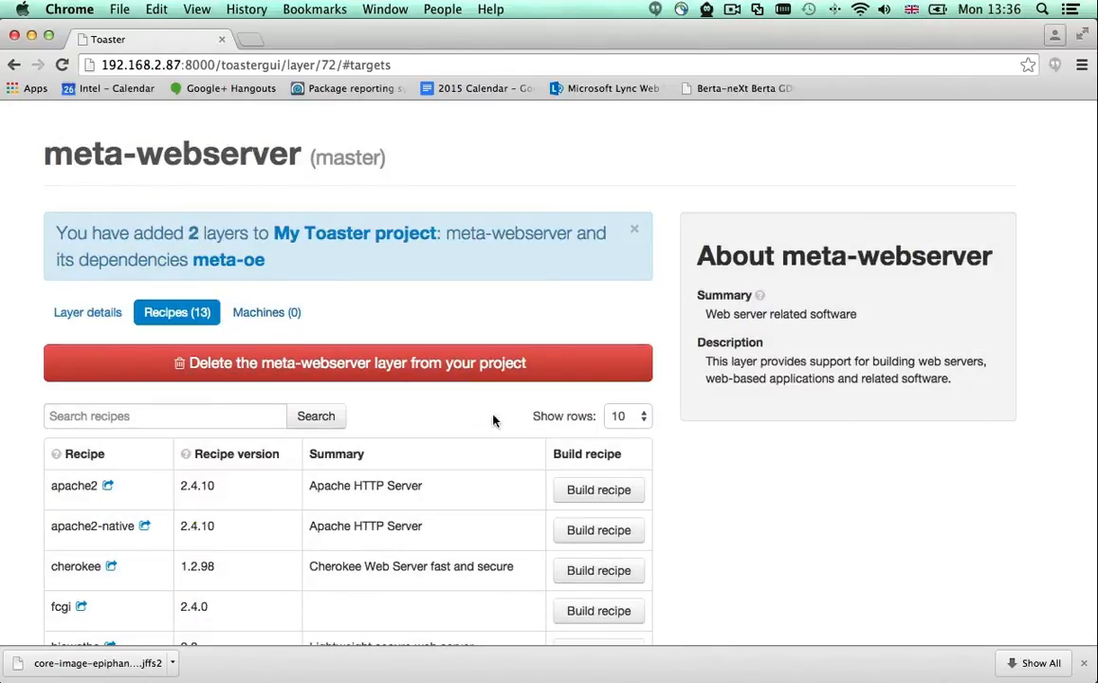
pyautogui.moveTo(599, 570)
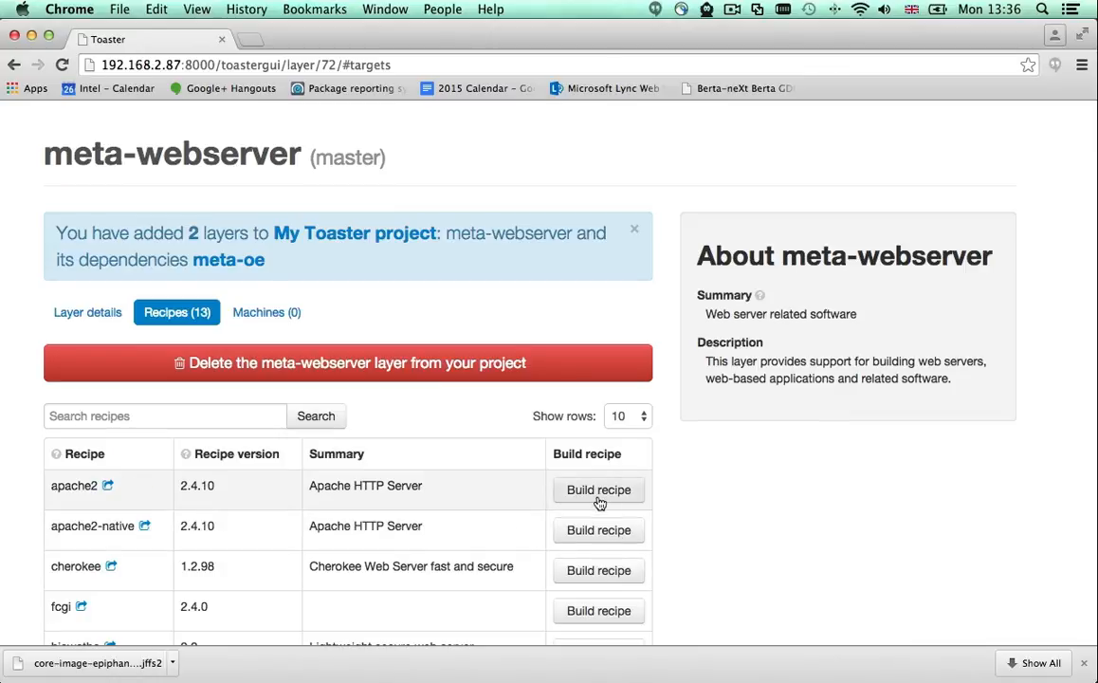
pyautogui.click(598, 489)
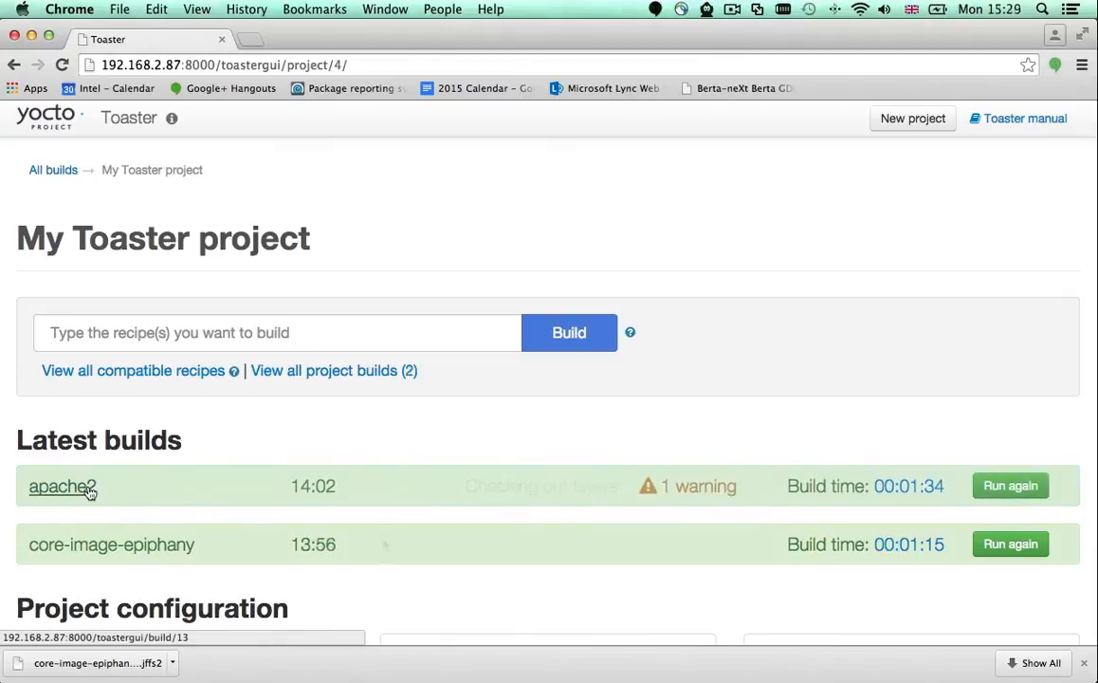
pyautogui.click(62, 485)
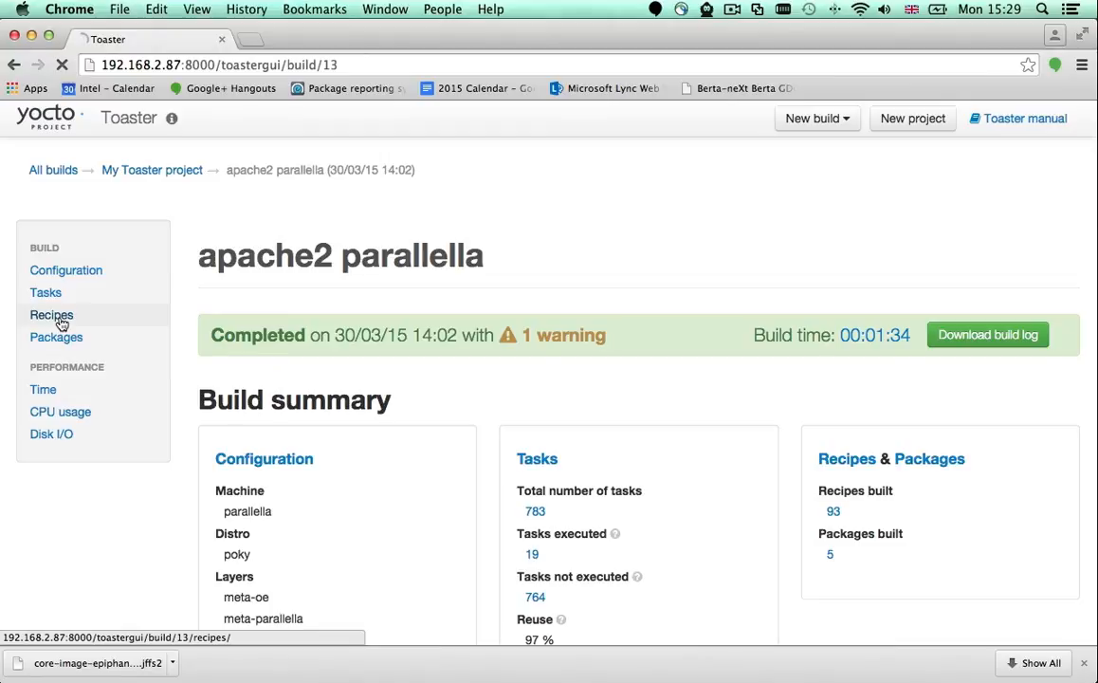
pyautogui.click(51, 314)
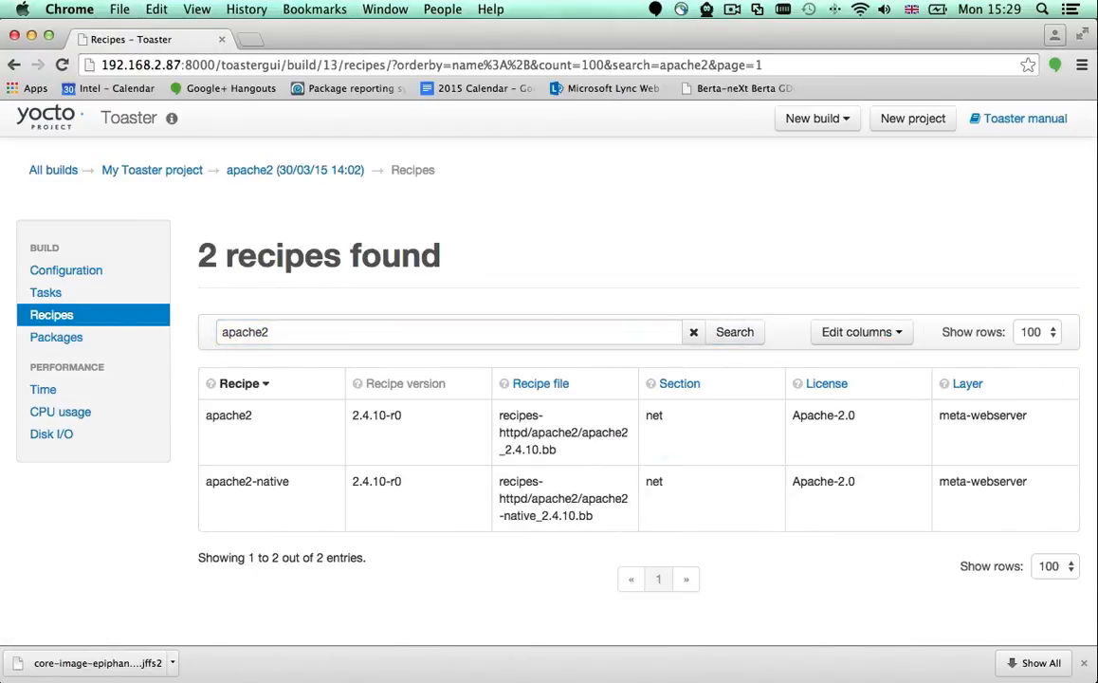
pyautogui.click(228, 415)
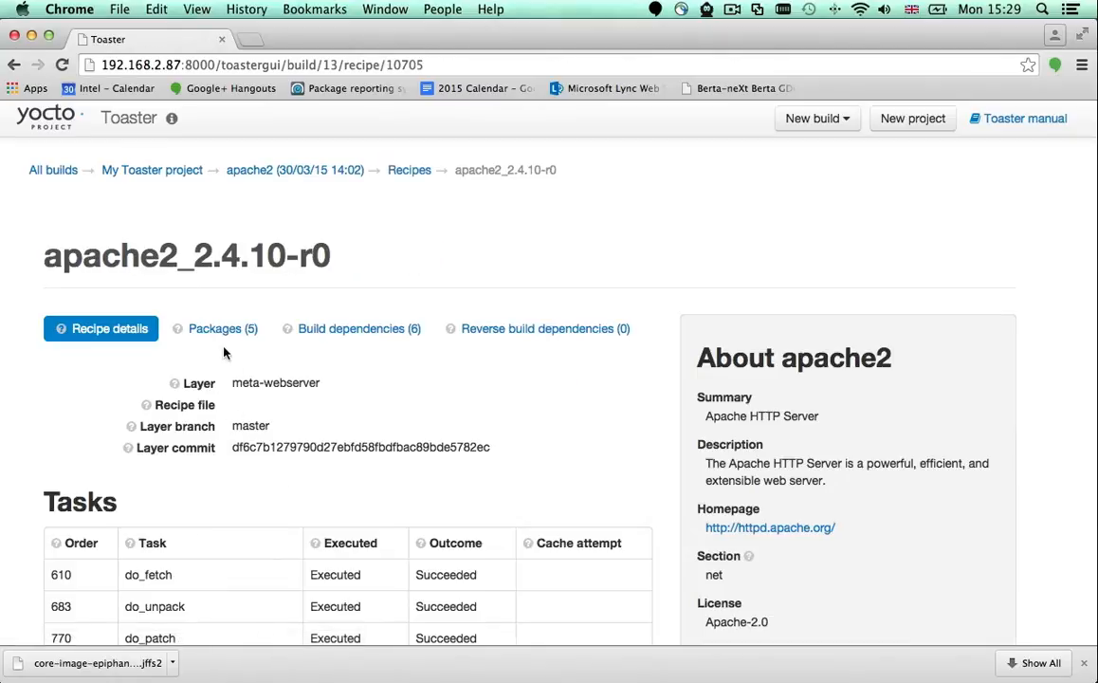
pyautogui.click(222, 328)
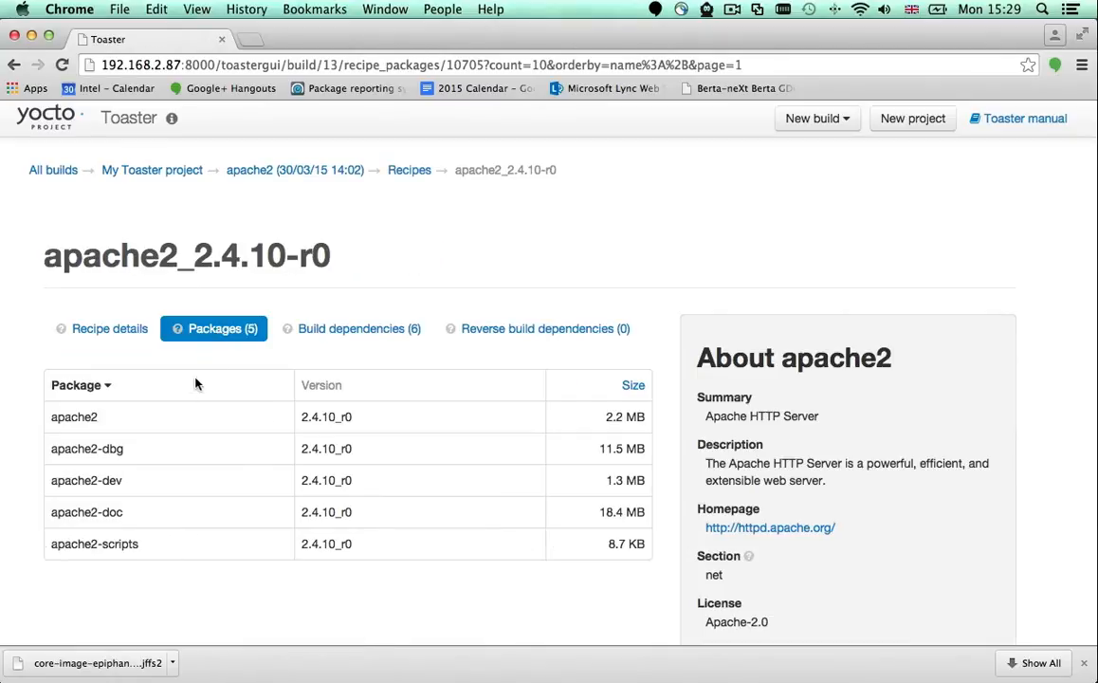
pyautogui.moveTo(164, 425)
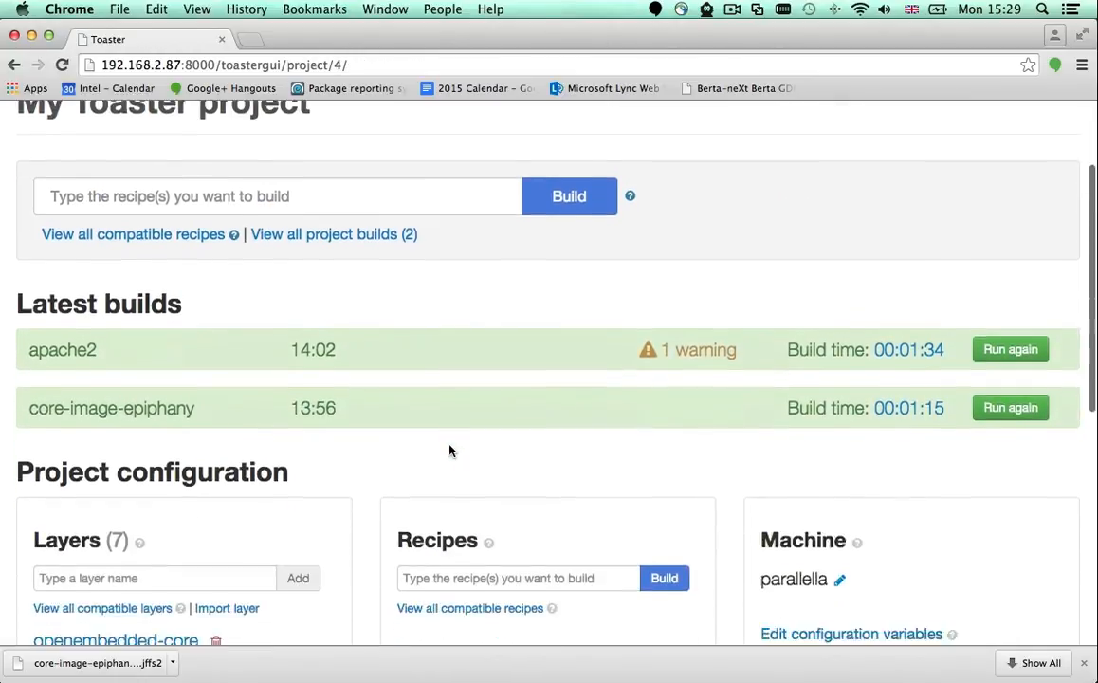
# Set the IMAGE_INSTALL_append configuration variable to apache2 and save it.
pyautogui.scroll(-3)
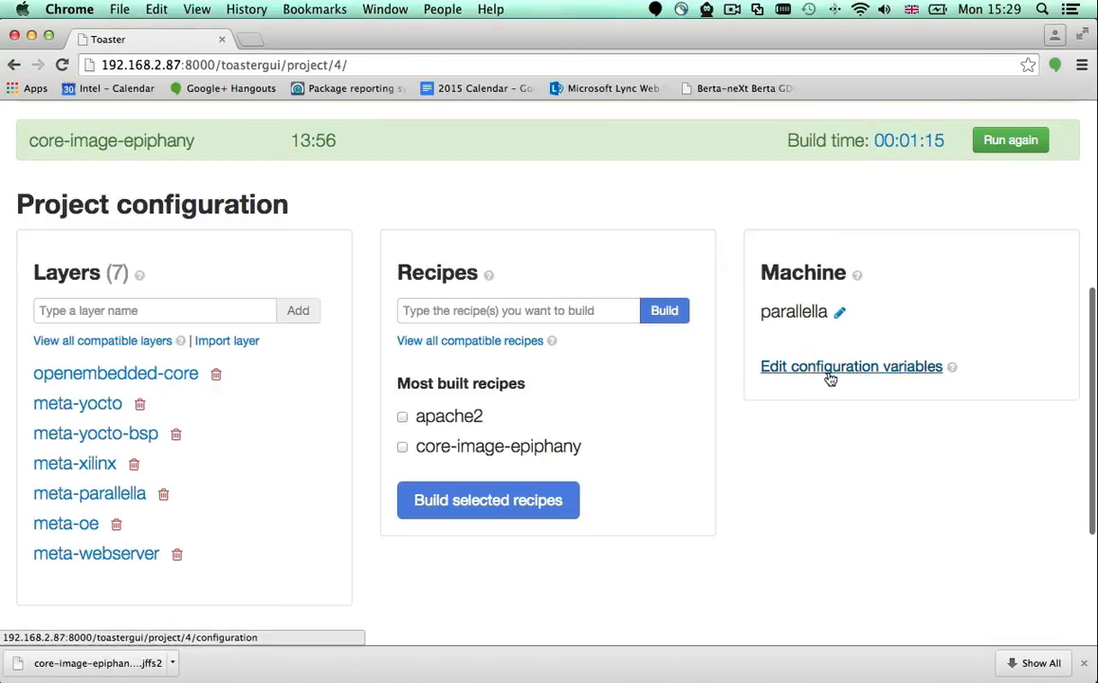
pyautogui.click(850, 366)
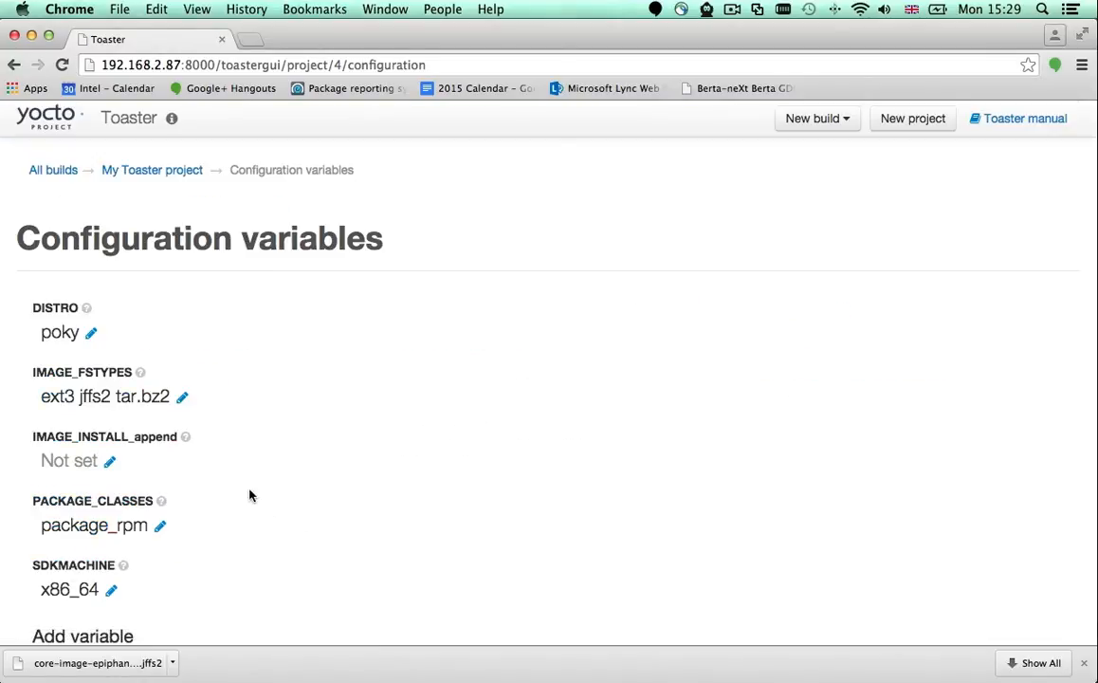
pyautogui.moveTo(186, 437)
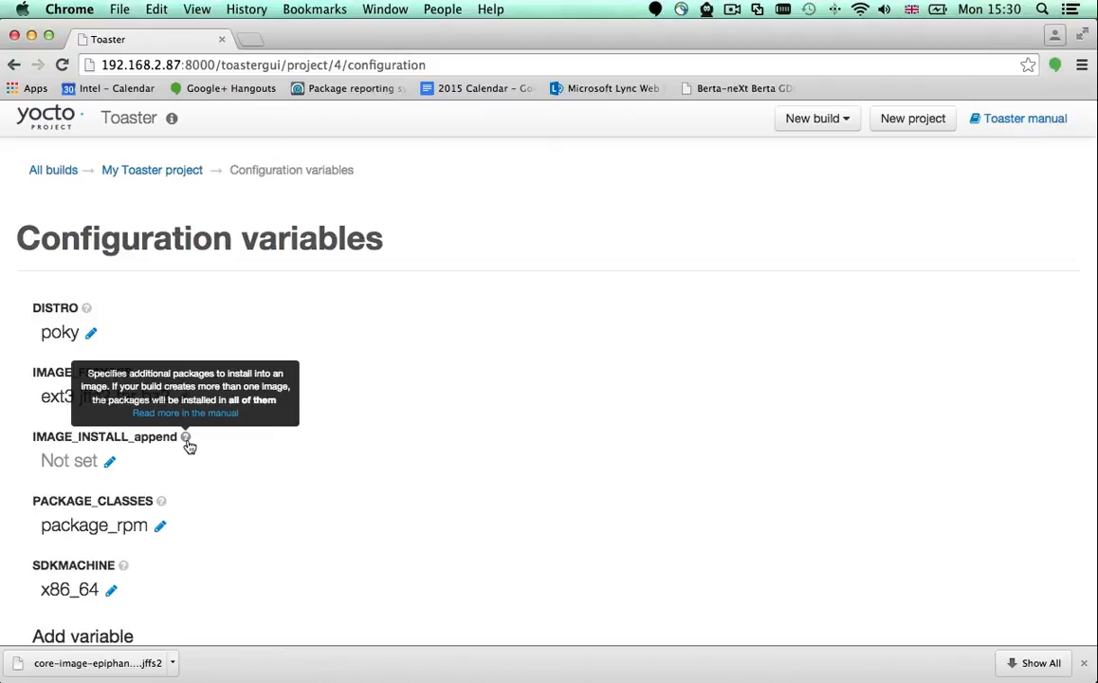
pyautogui.moveTo(133, 458)
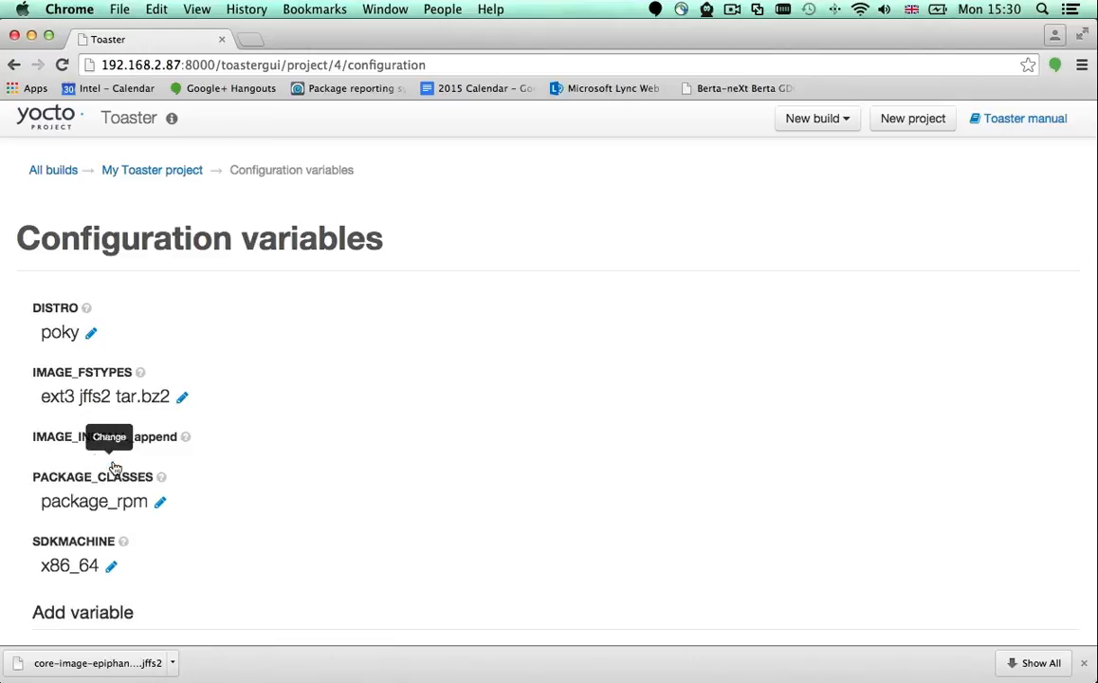
pyautogui.write('apache2')
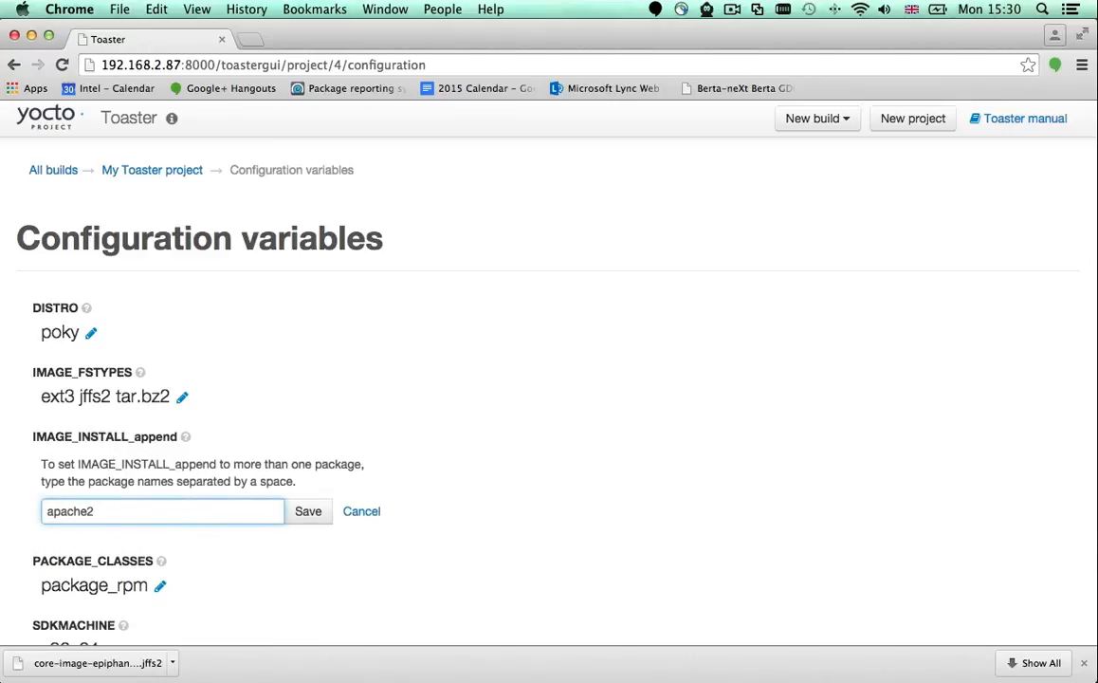
pyautogui.click(307, 511)
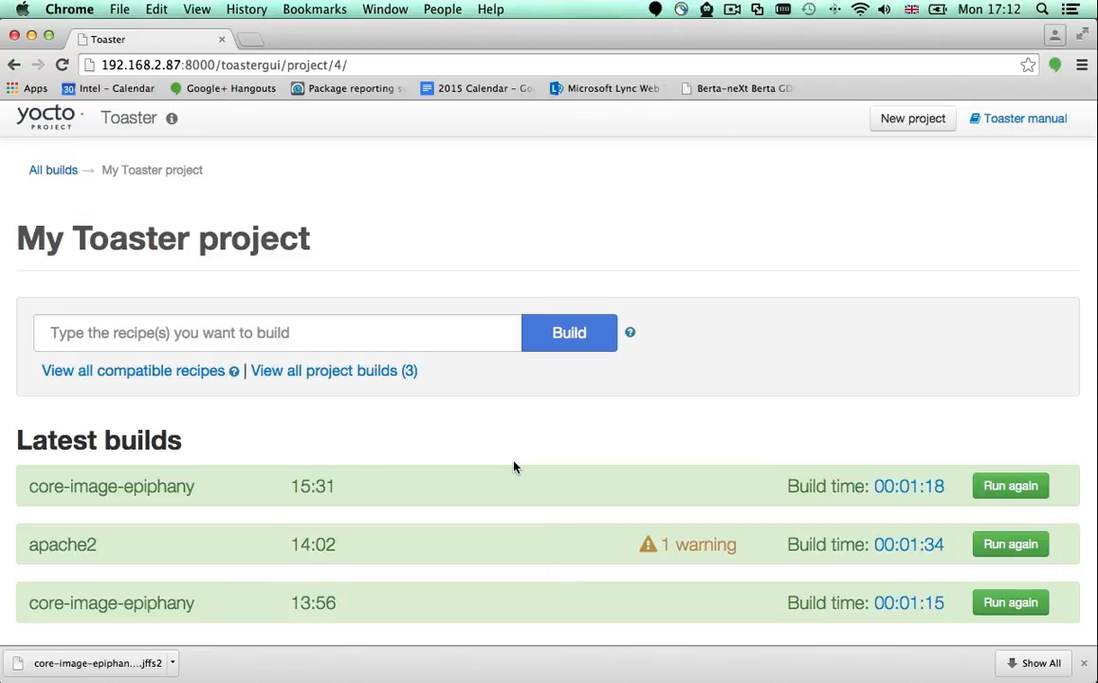
pyautogui.moveTo(112, 486)
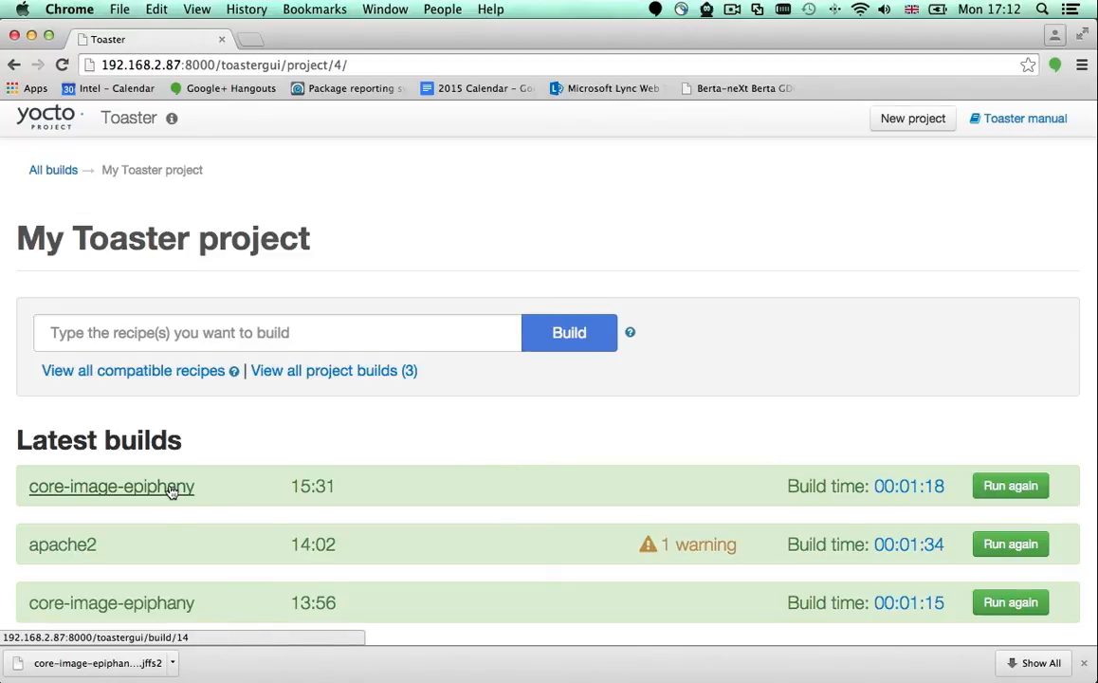
# Confirm the 15:31 core-image-epiphany build includes apache2 and /etc/apache2/httpd.conf, then open the Toaster manual.
pyautogui.click(111, 485)
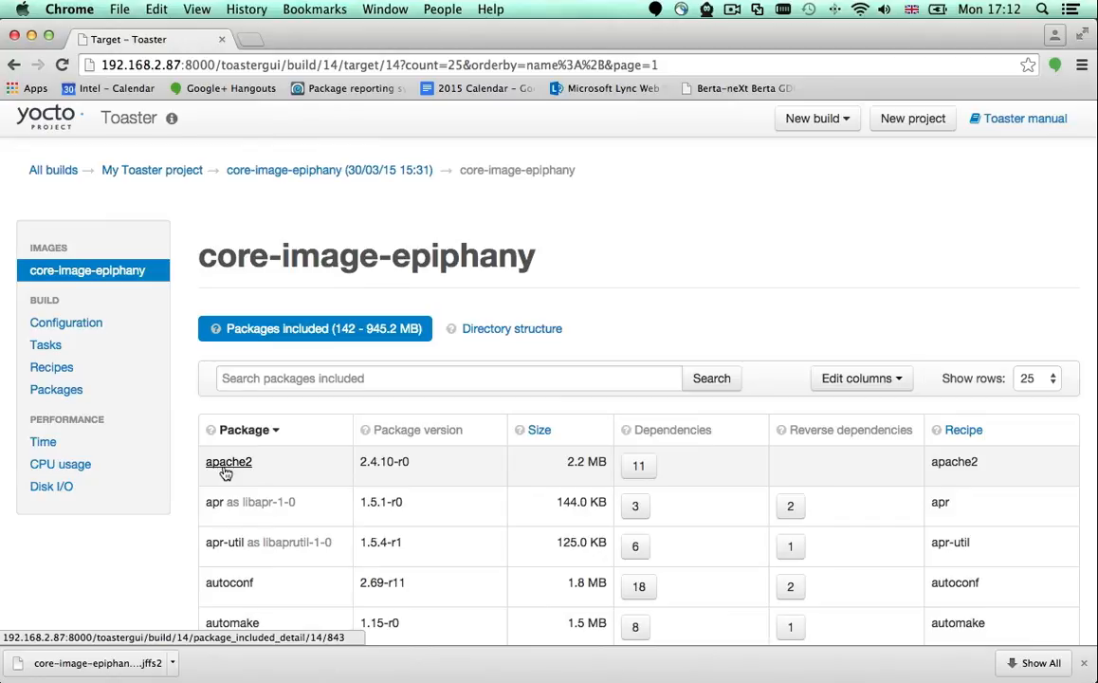
pyautogui.moveTo(225, 472)
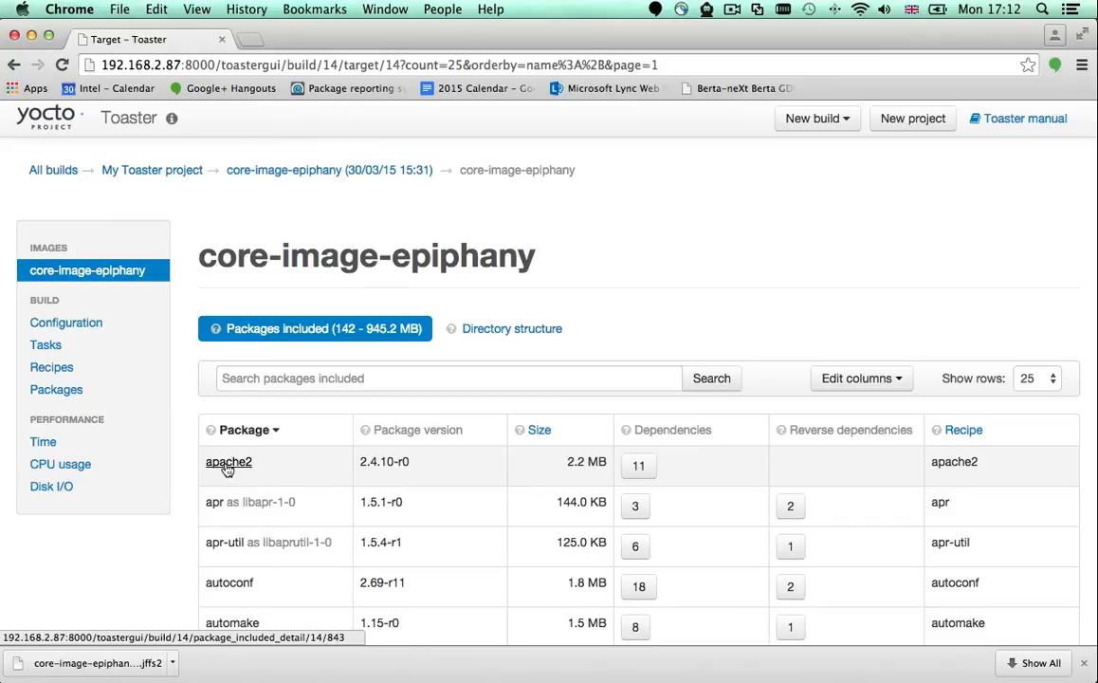
pyautogui.click(228, 462)
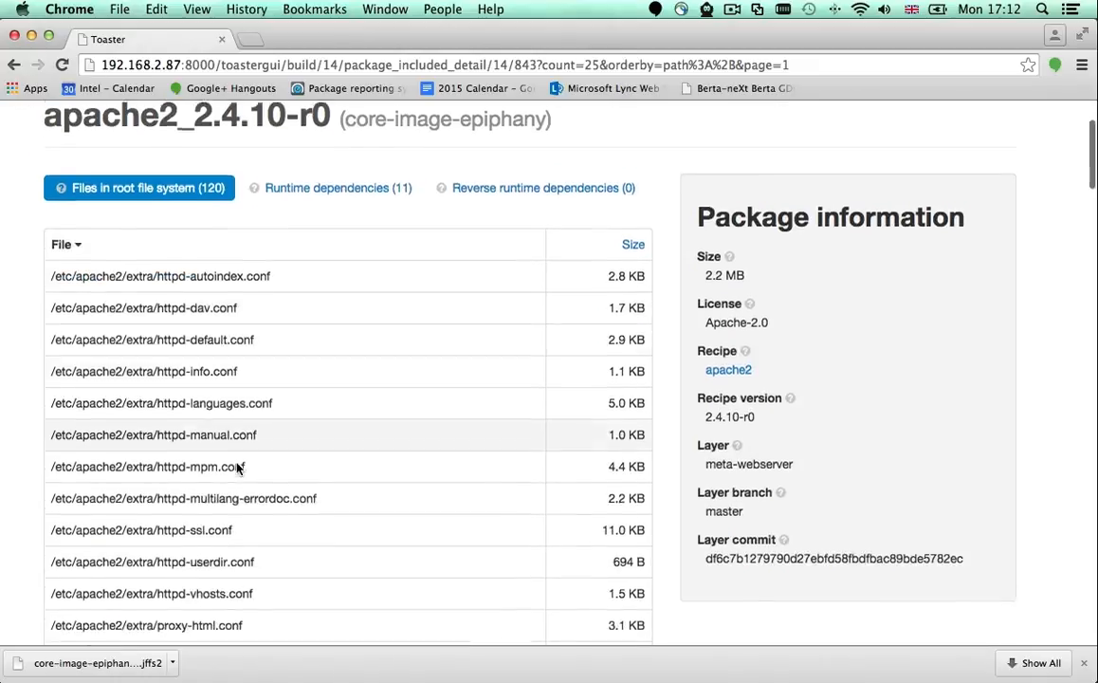
pyautogui.scroll(-3)
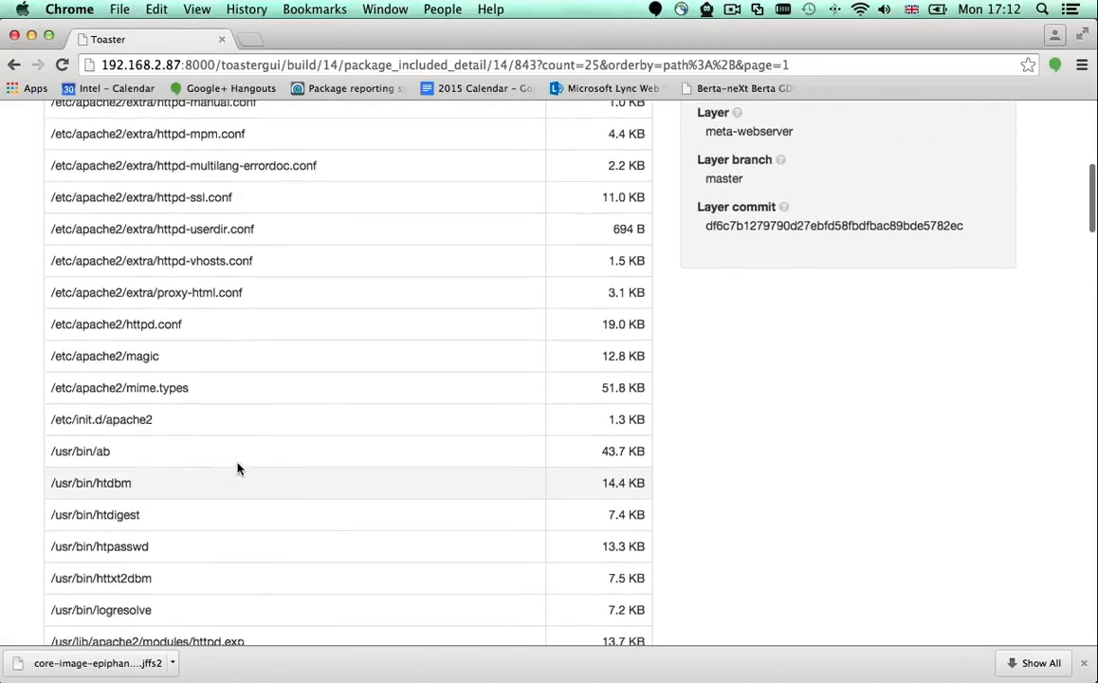
pyautogui.click(116, 325)
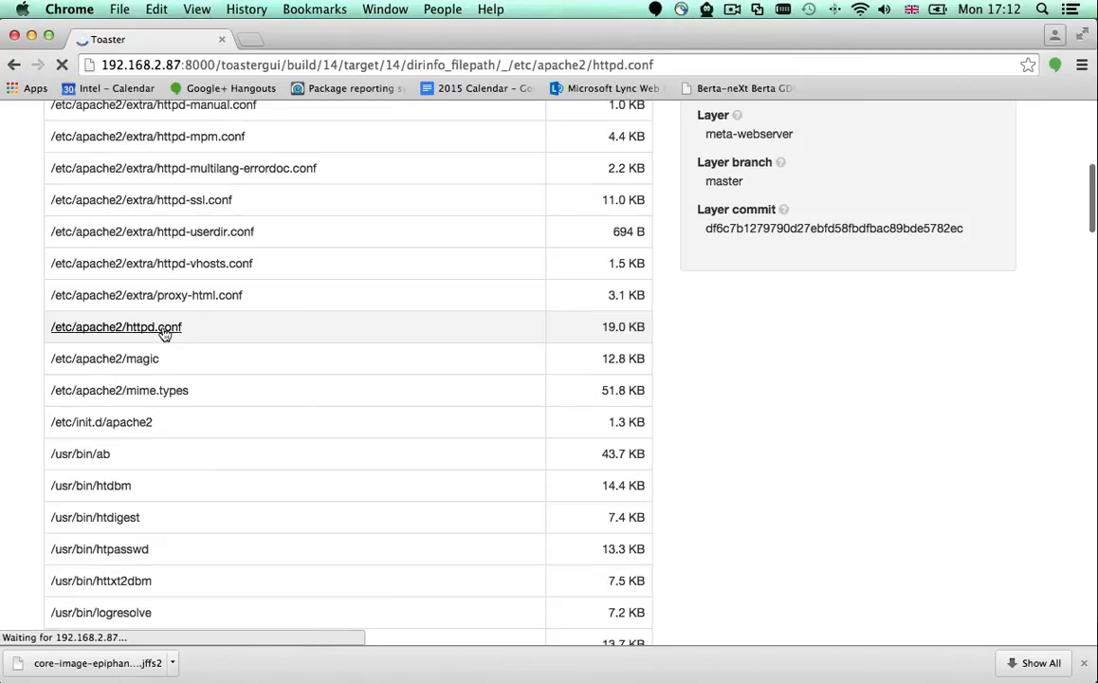
pyautogui.click(116, 326)
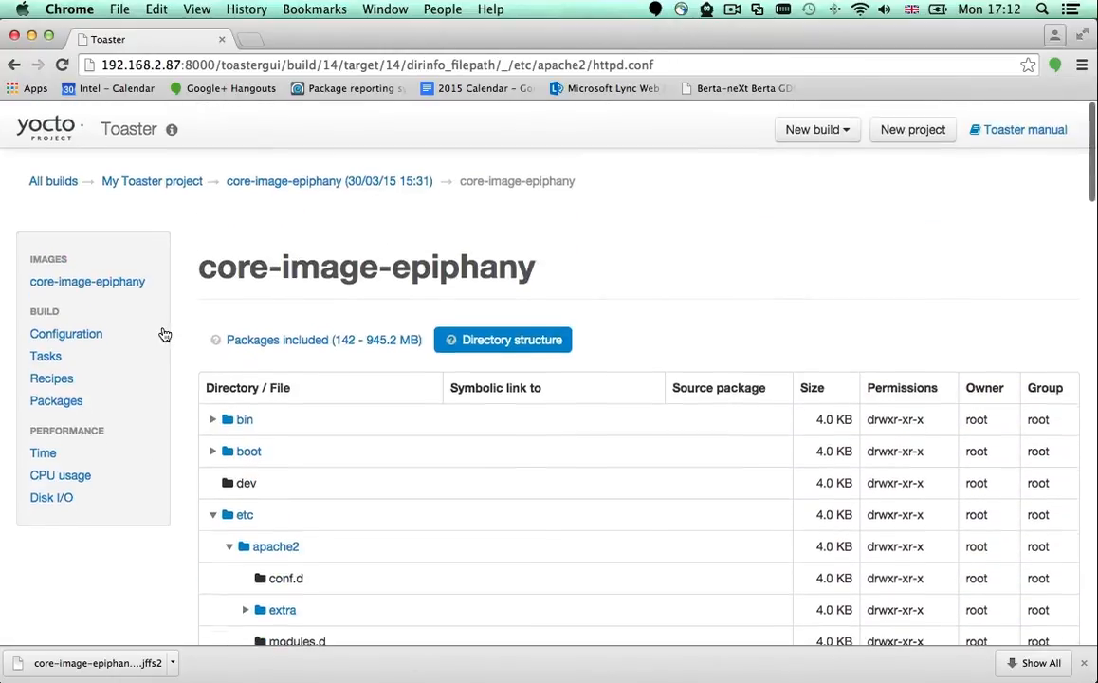
pyautogui.click(1017, 130)
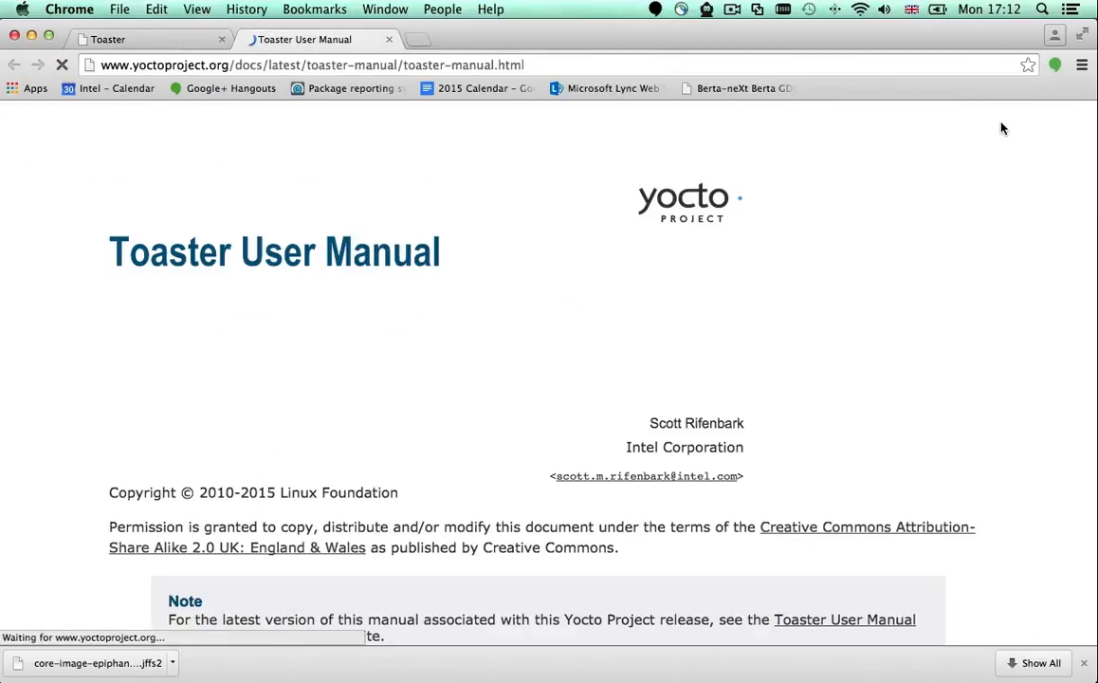